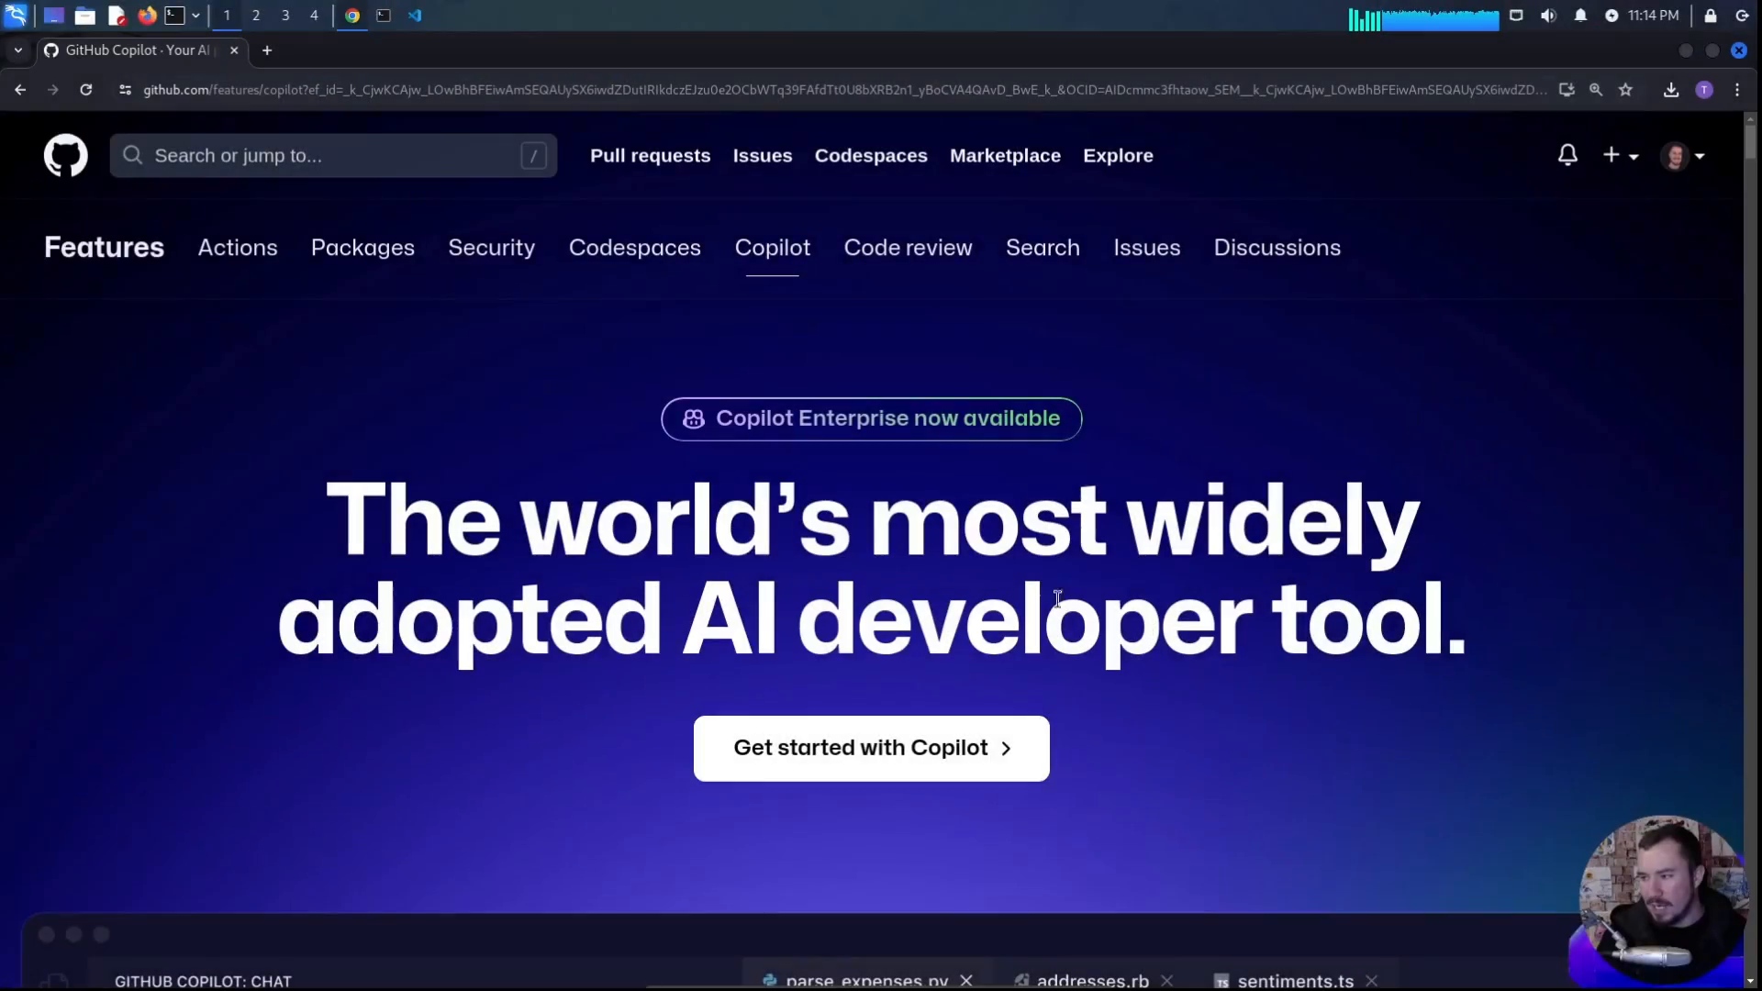
{"action": "mouse_move", "coordinate": [717, 578]}
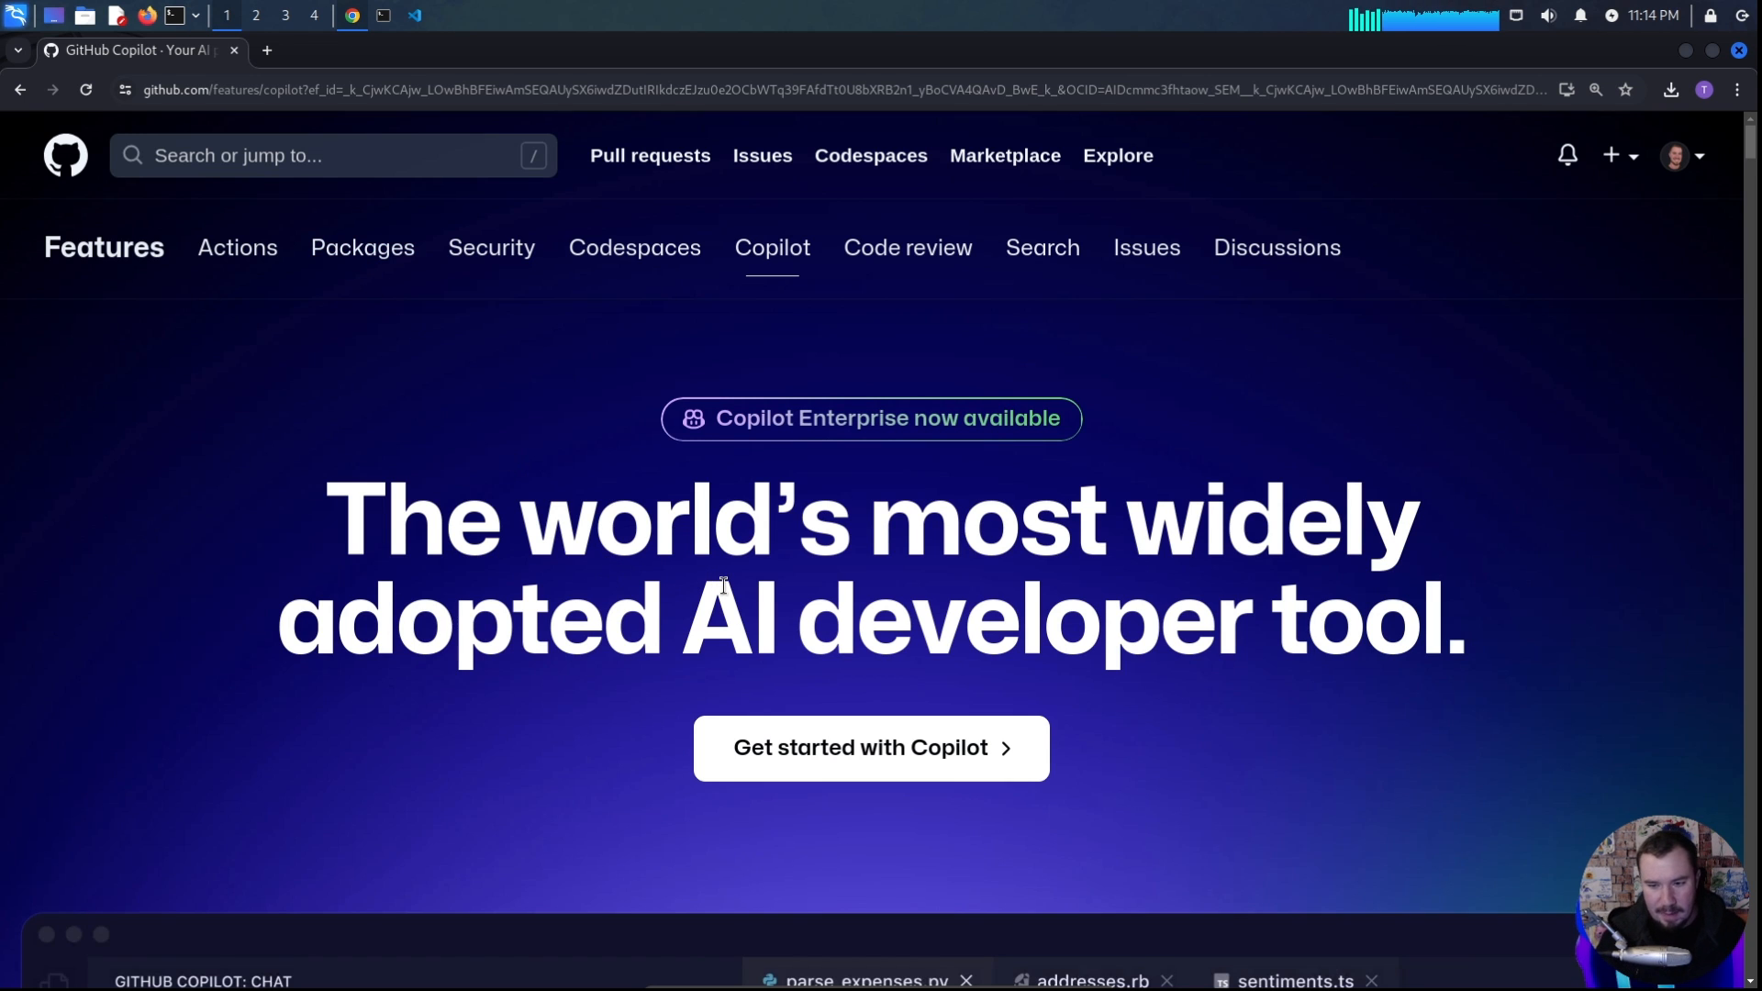
Review the Copilot unit-test chat demo on the features page, then return to test.py in the editor.
{"action": "scroll", "scroll_direction": "down", "scroll_amount": 3}
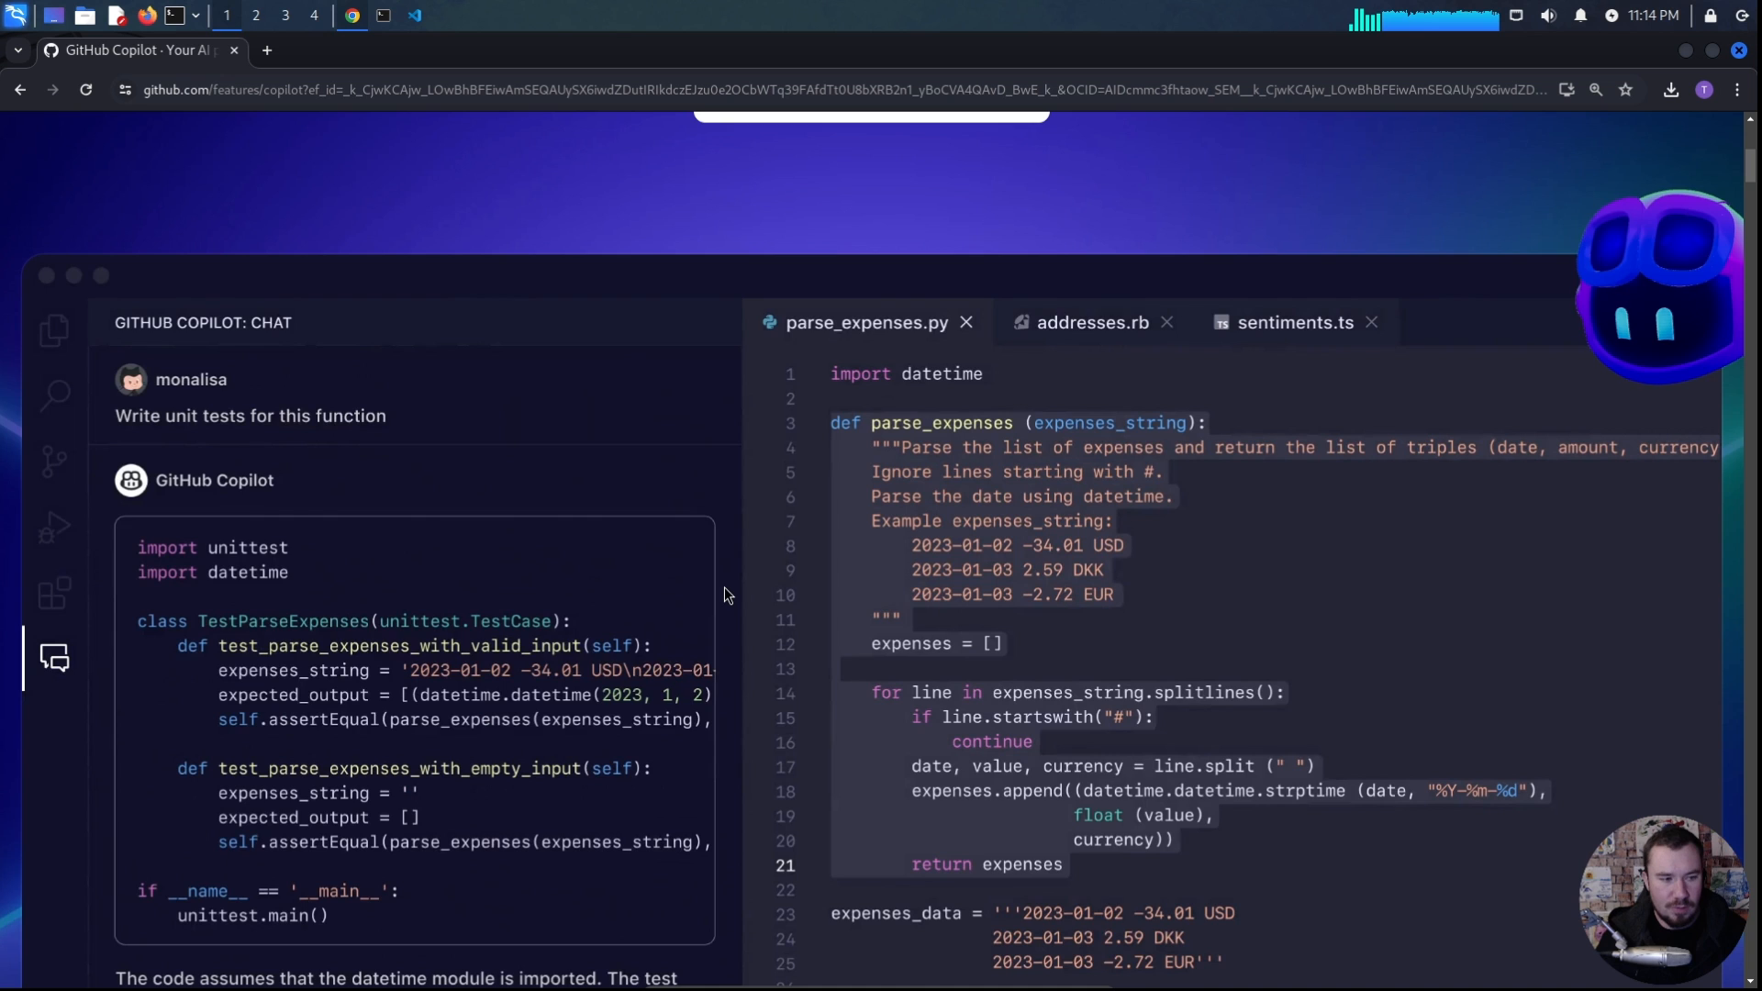
{"action": "scroll", "scroll_direction": "down", "scroll_amount": 3}
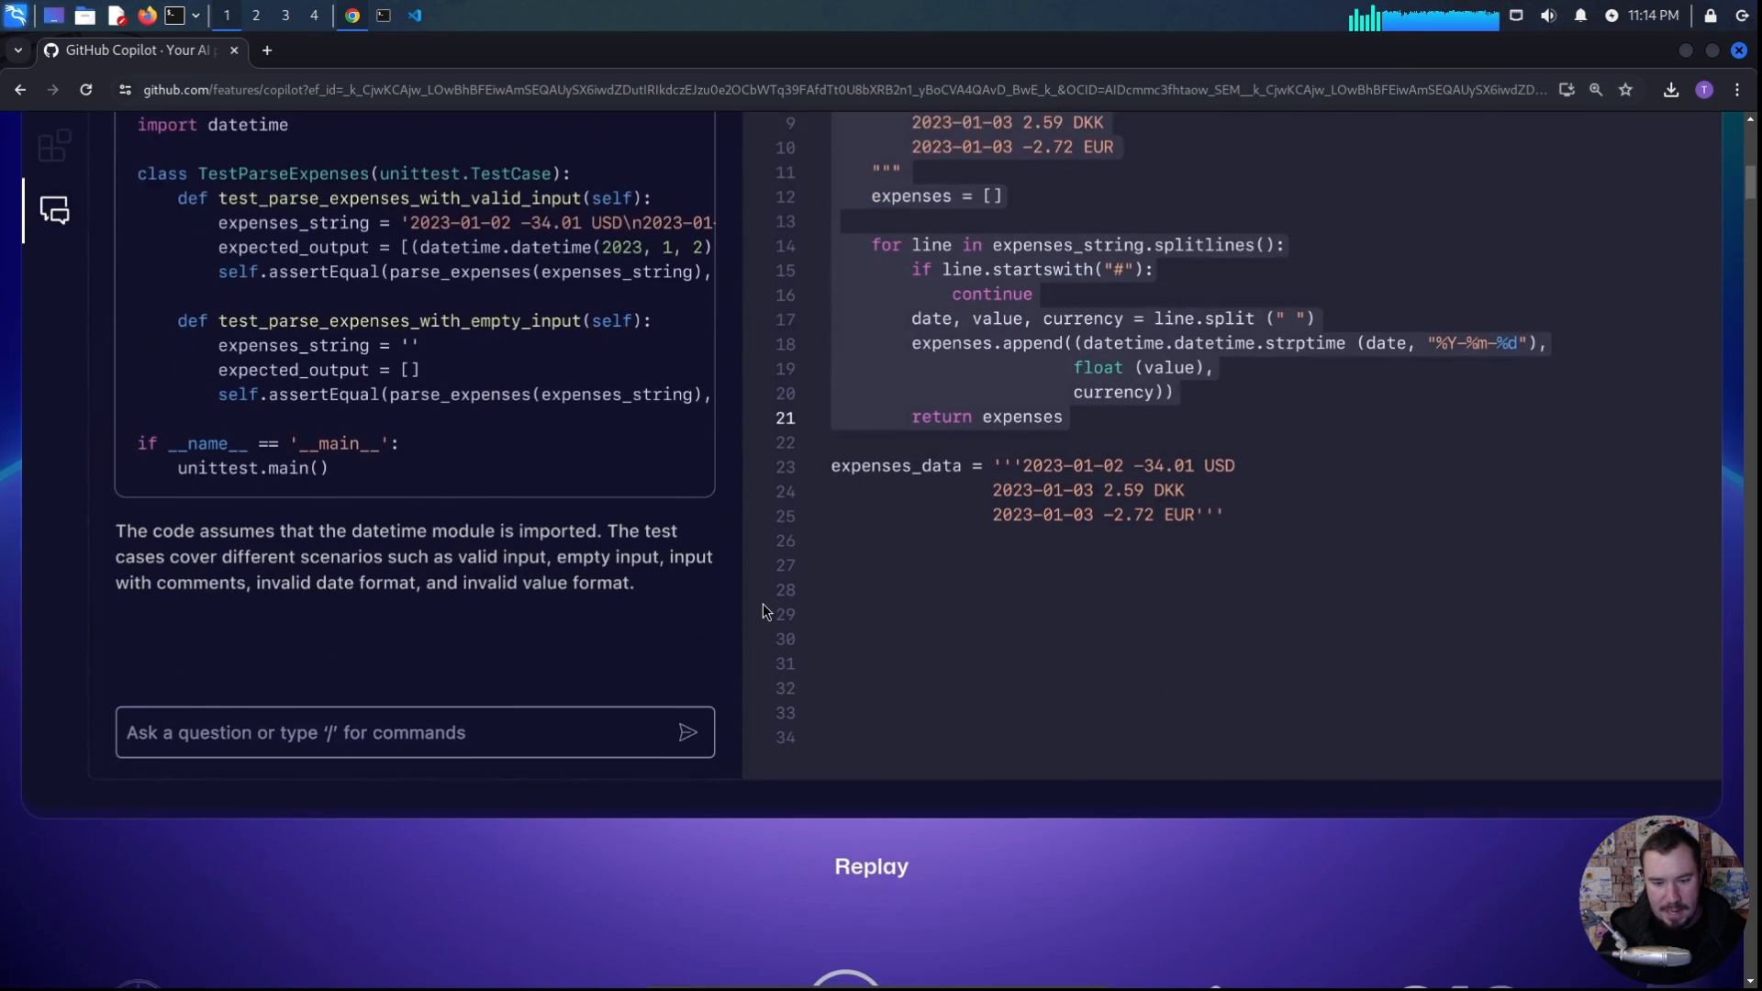
{"action": "scroll", "scroll_direction": "up", "scroll_amount": 3}
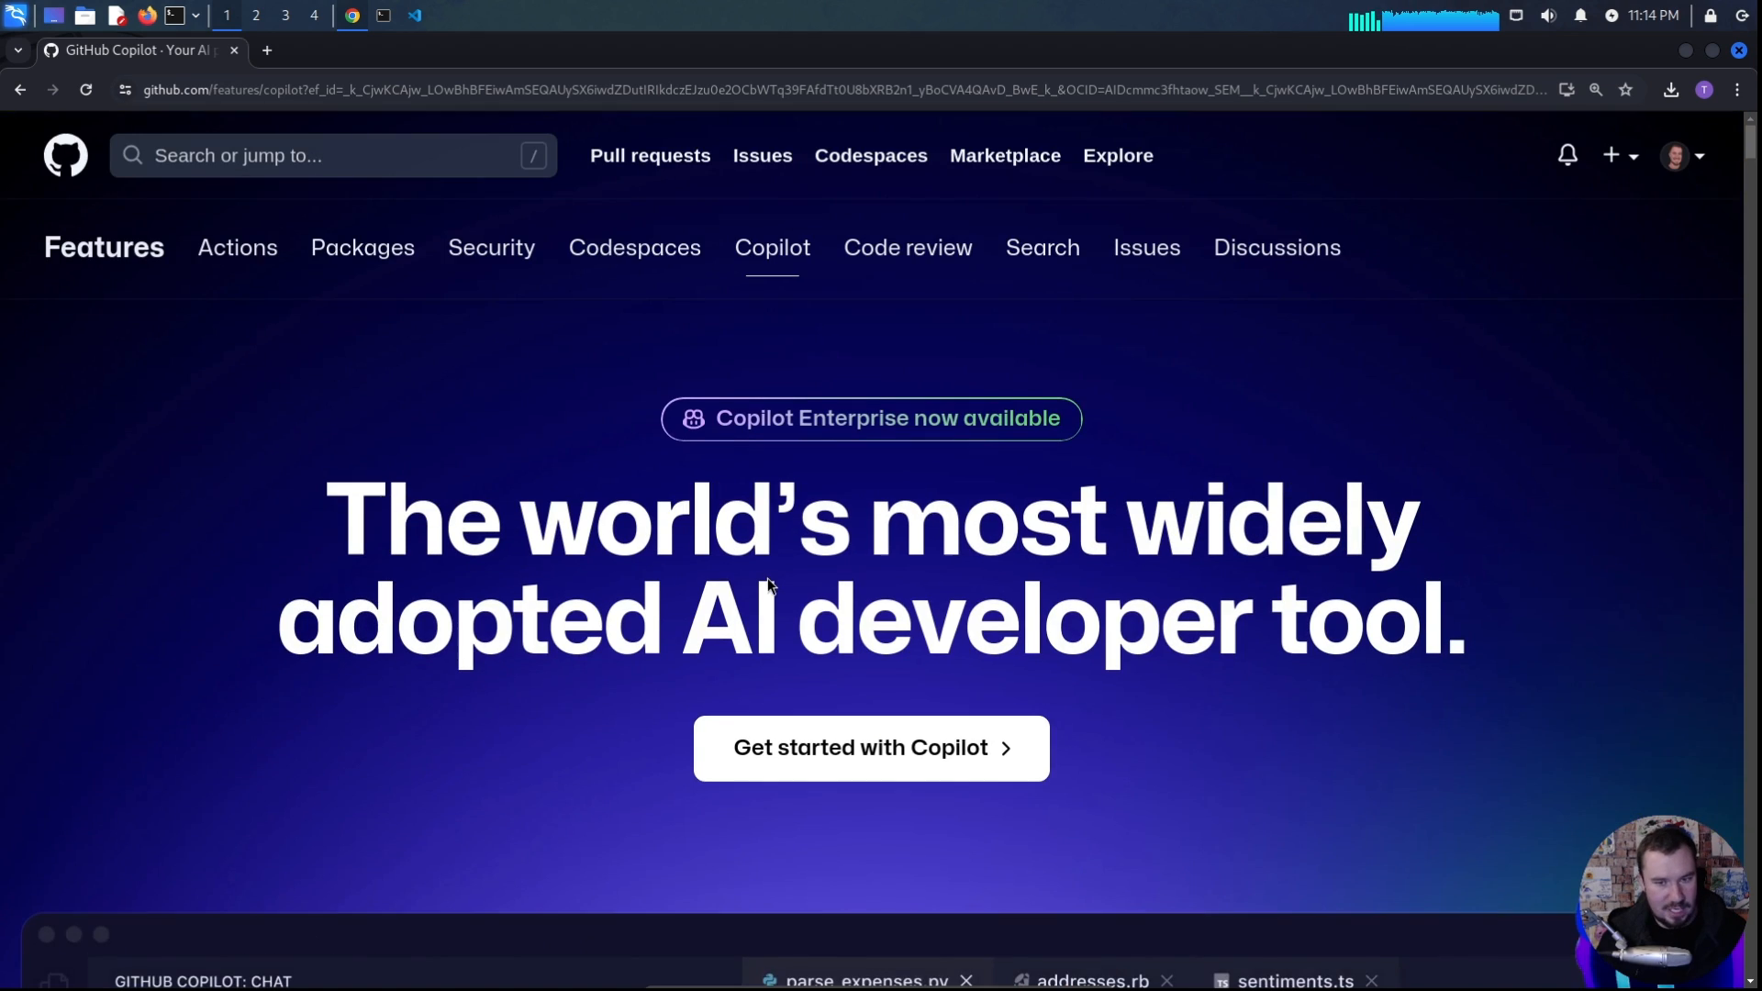
{"action": "left_click", "coordinate": [415, 15]}
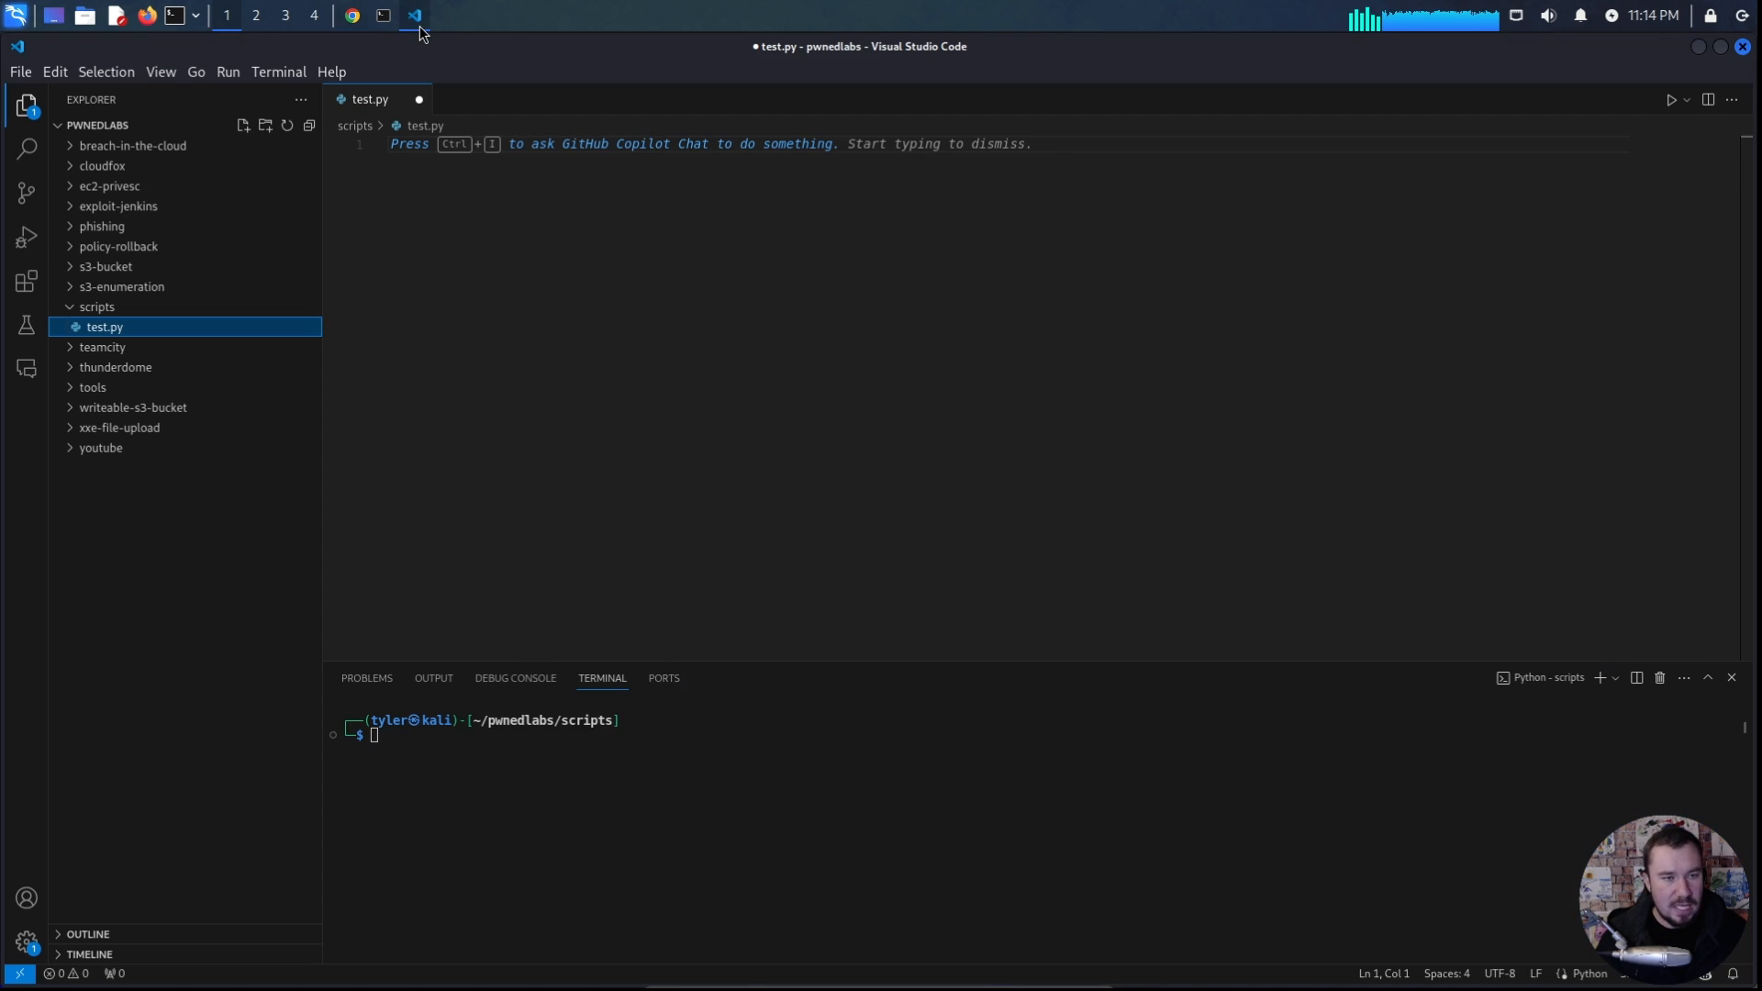
{"action": "mouse_move", "coordinate": [688, 240]}
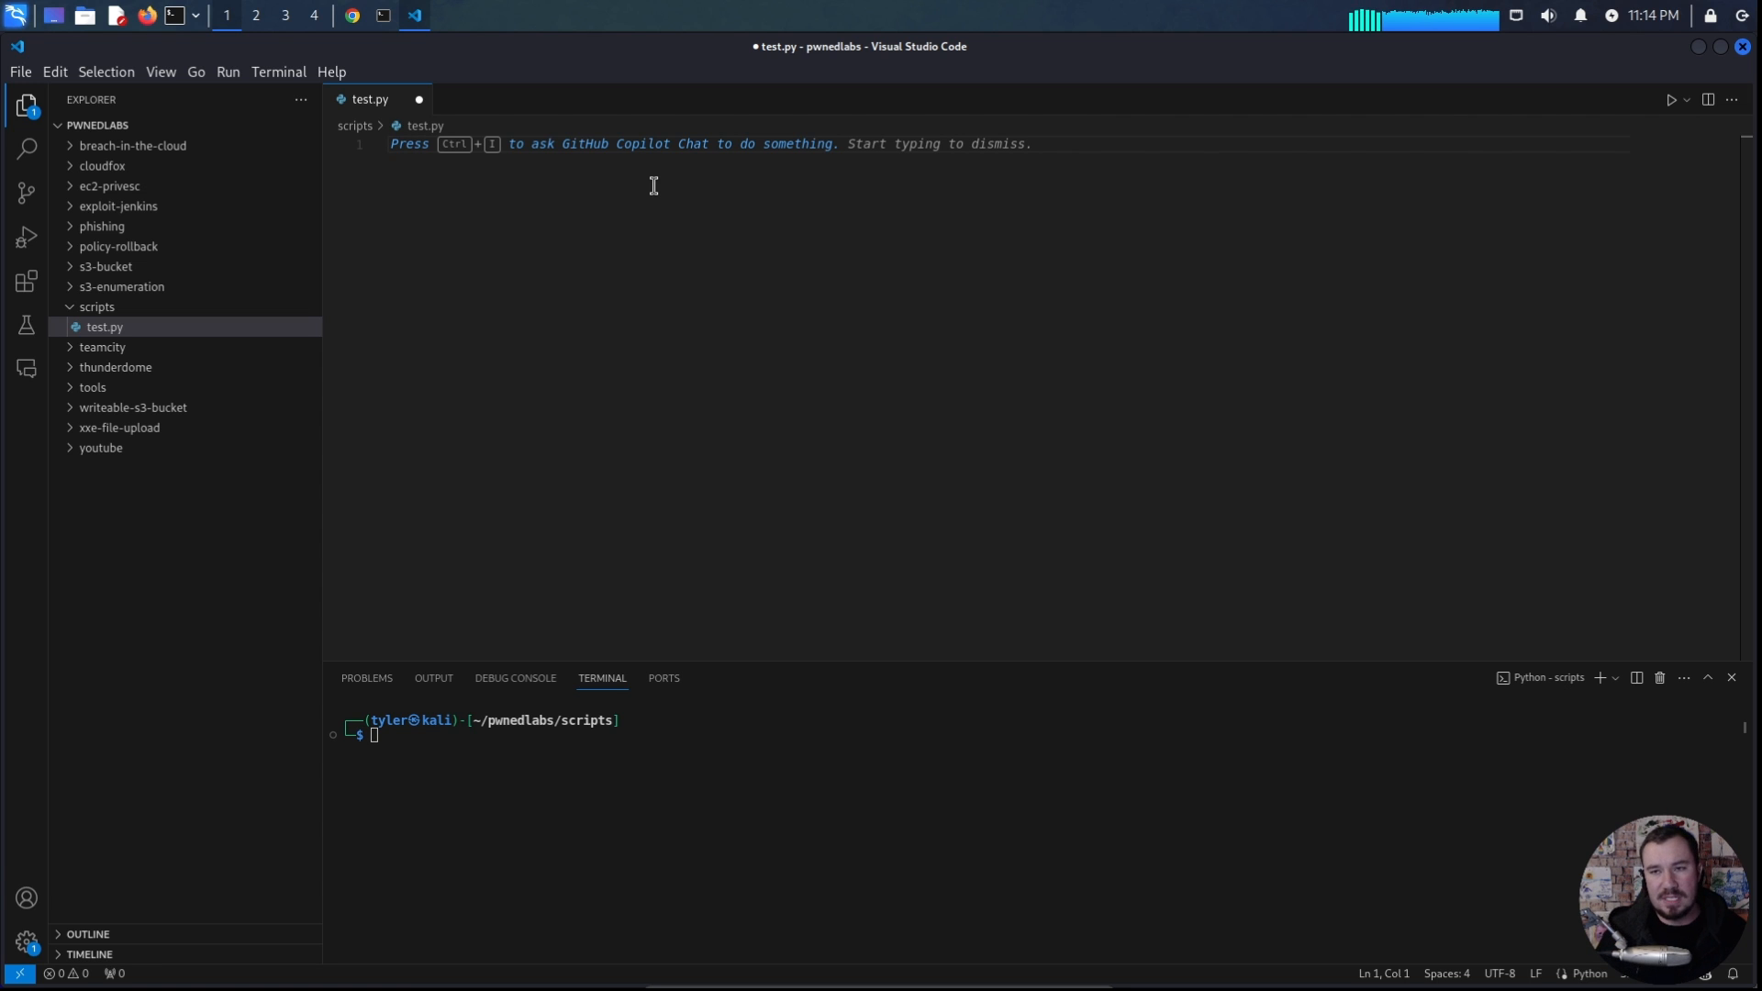
Write a comment asking for a two-number adding calculator, then define calculator(a, b) returning a + b via Copilot.
{"action": "type", "text": "#"}
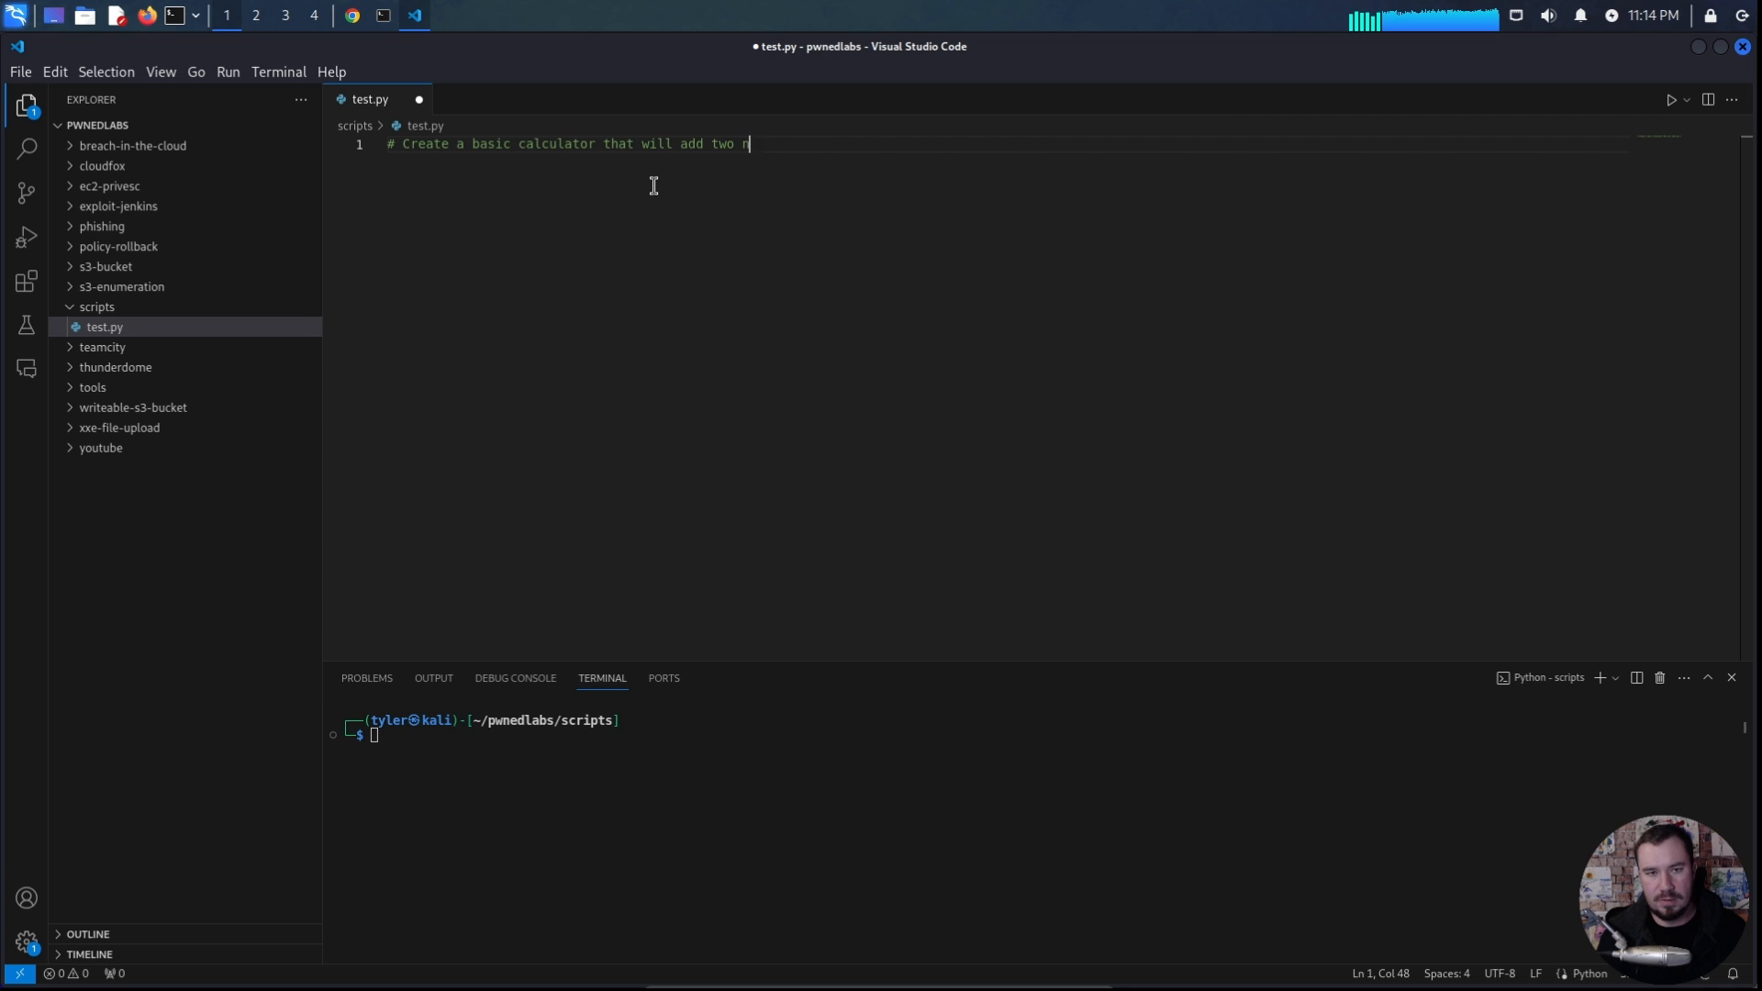
{"action": "type", "text": "umbers together"}
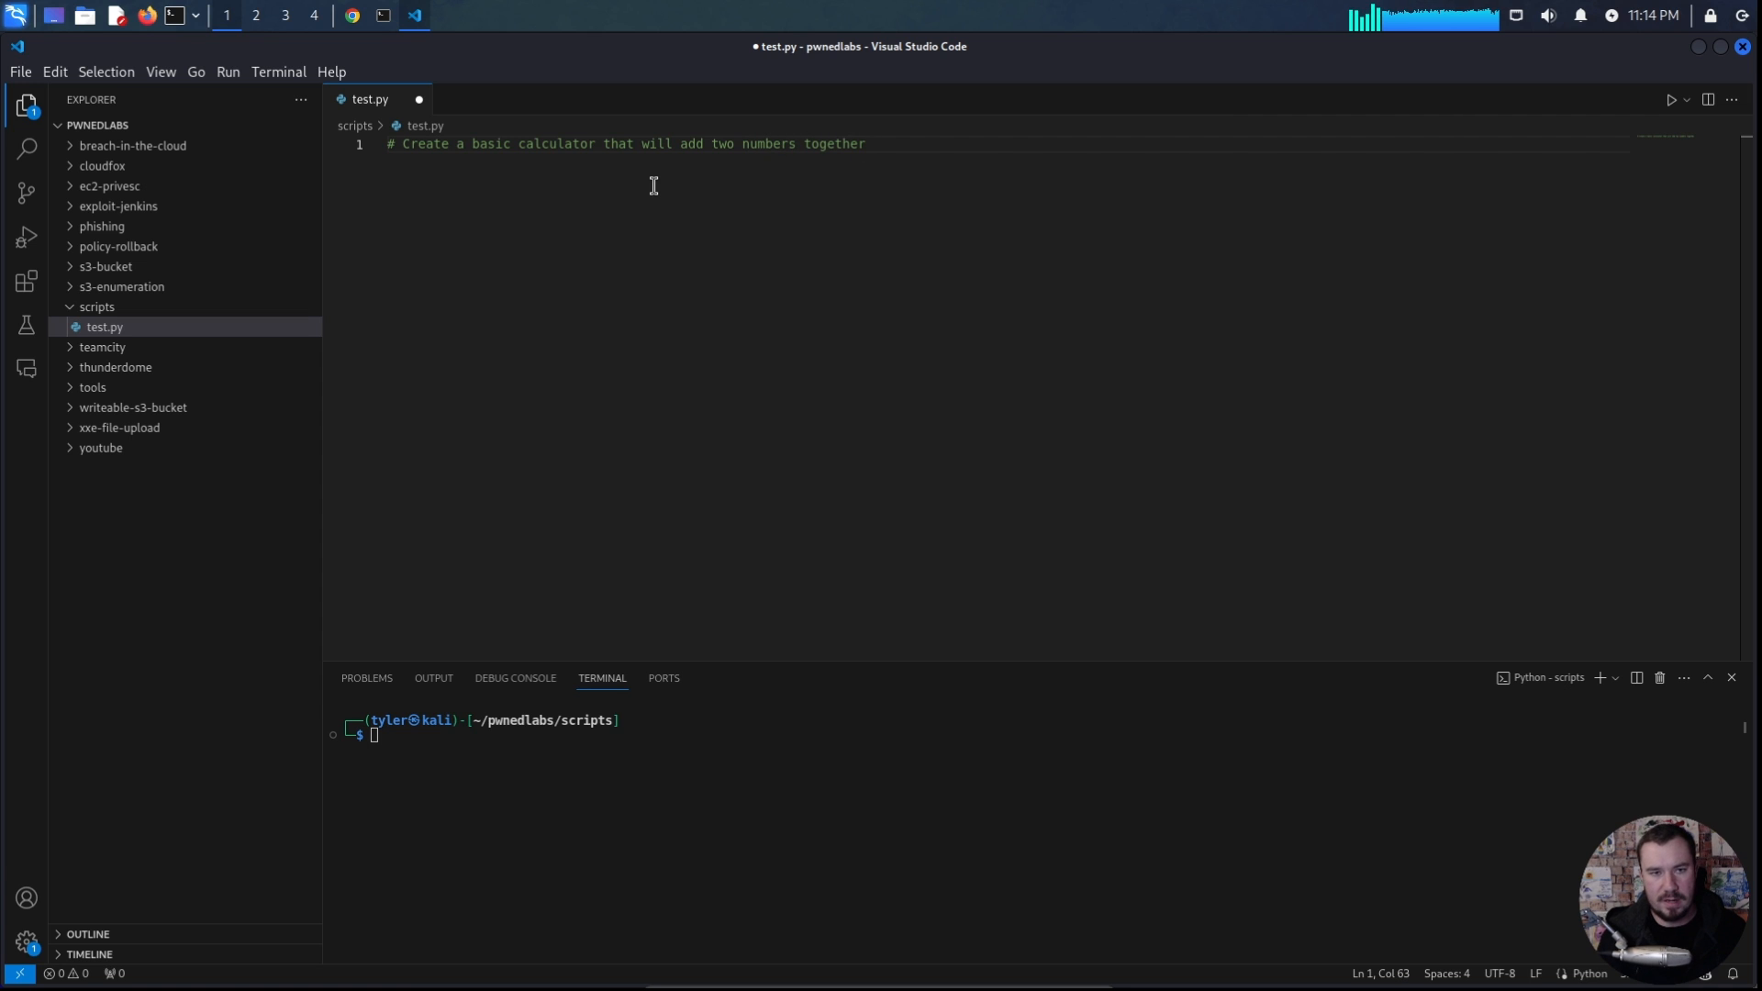
{"action": "type", "text": "and print the result to the console."}
{"action": "type", "text": "def c"}
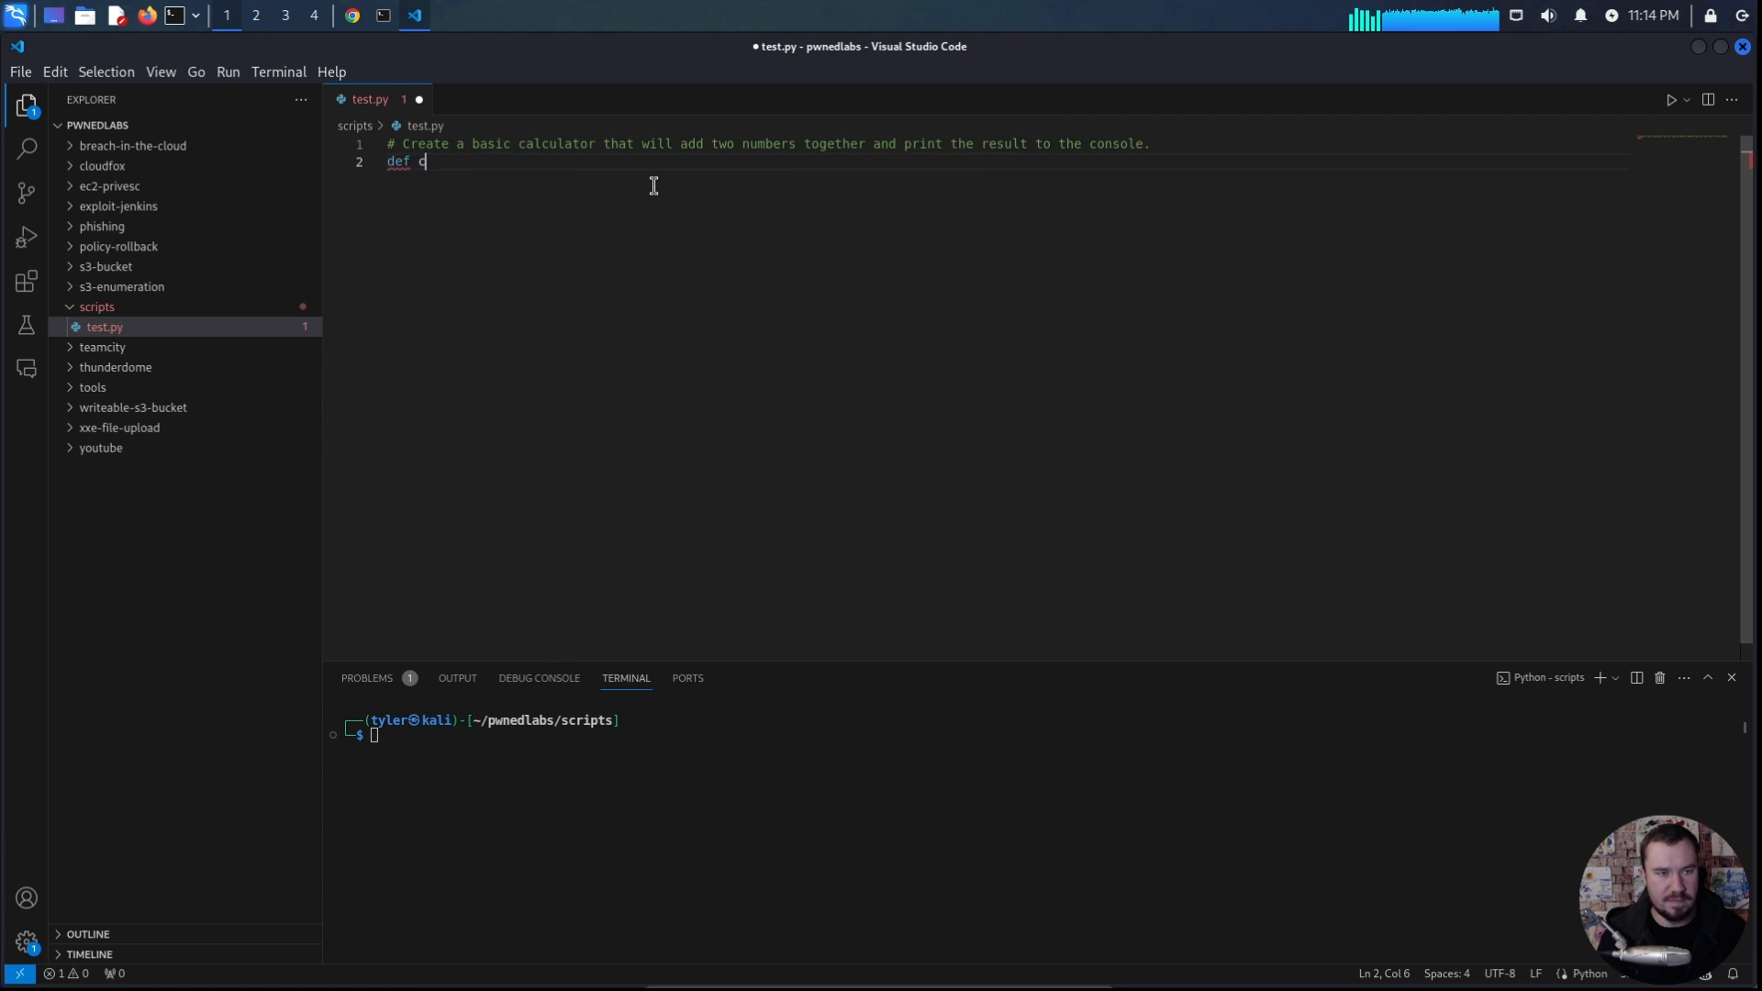
{"action": "type", "text": "alculator(a, b):"}
{"action": "type", "text": "return a + b"}
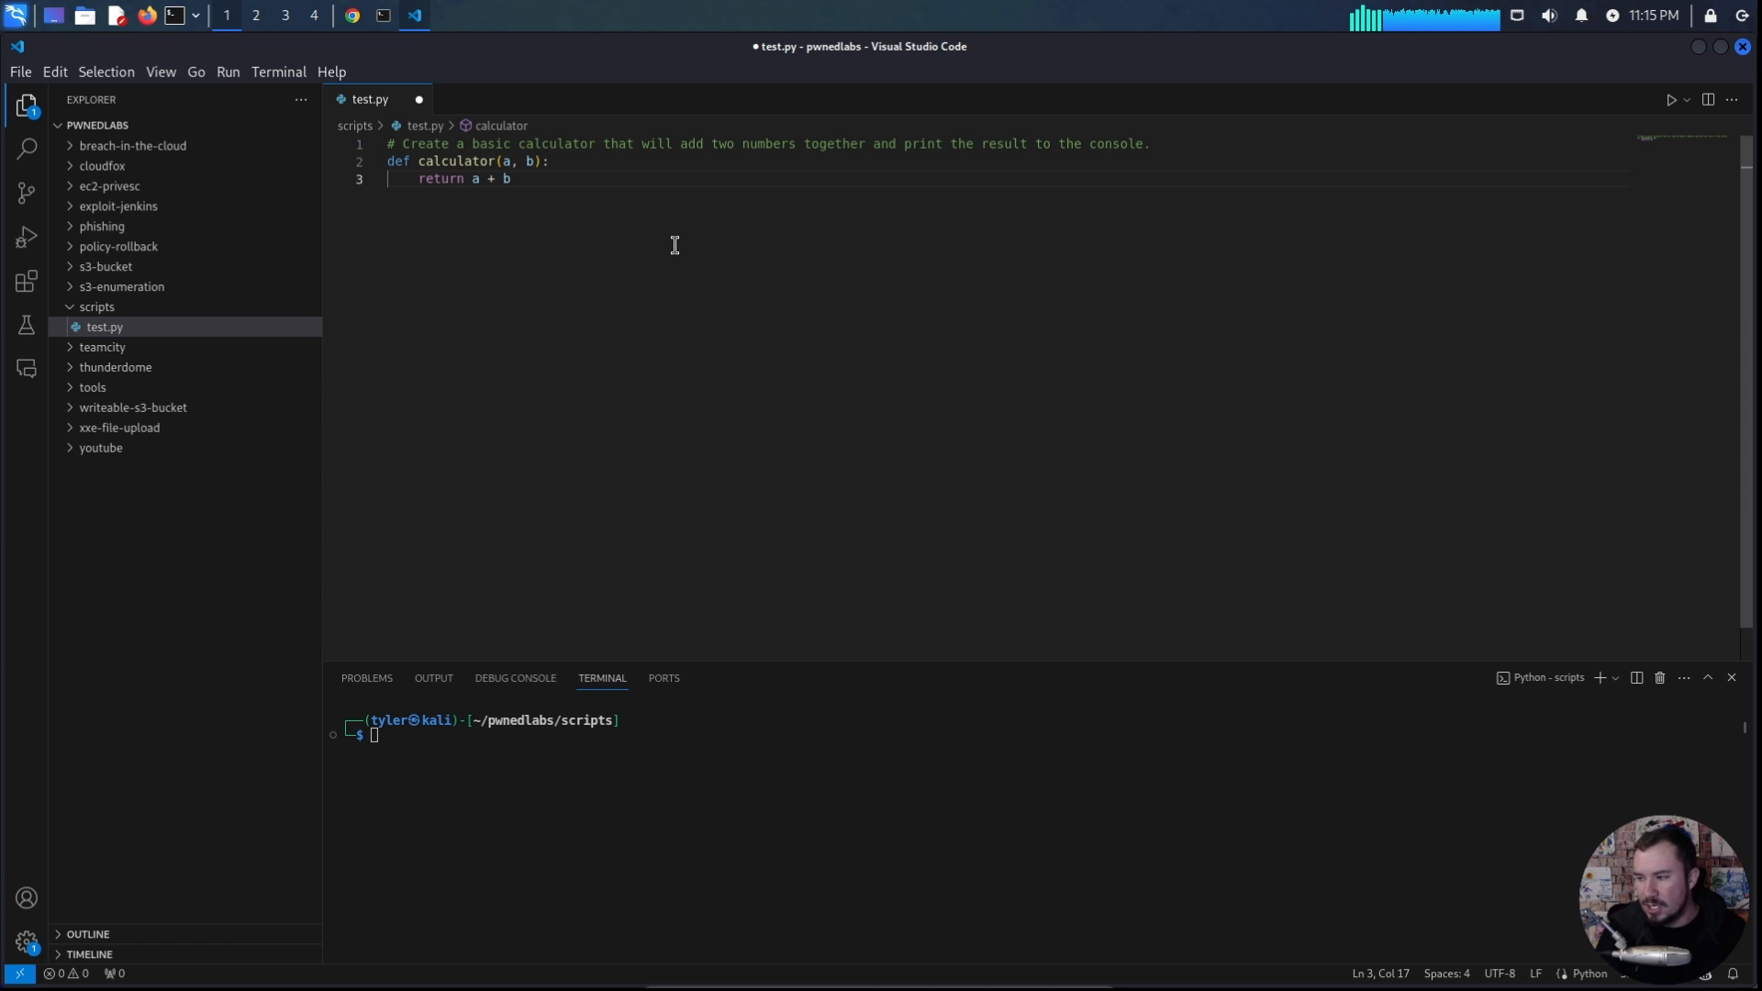
{"action": "mouse_move", "coordinate": [624, 217]}
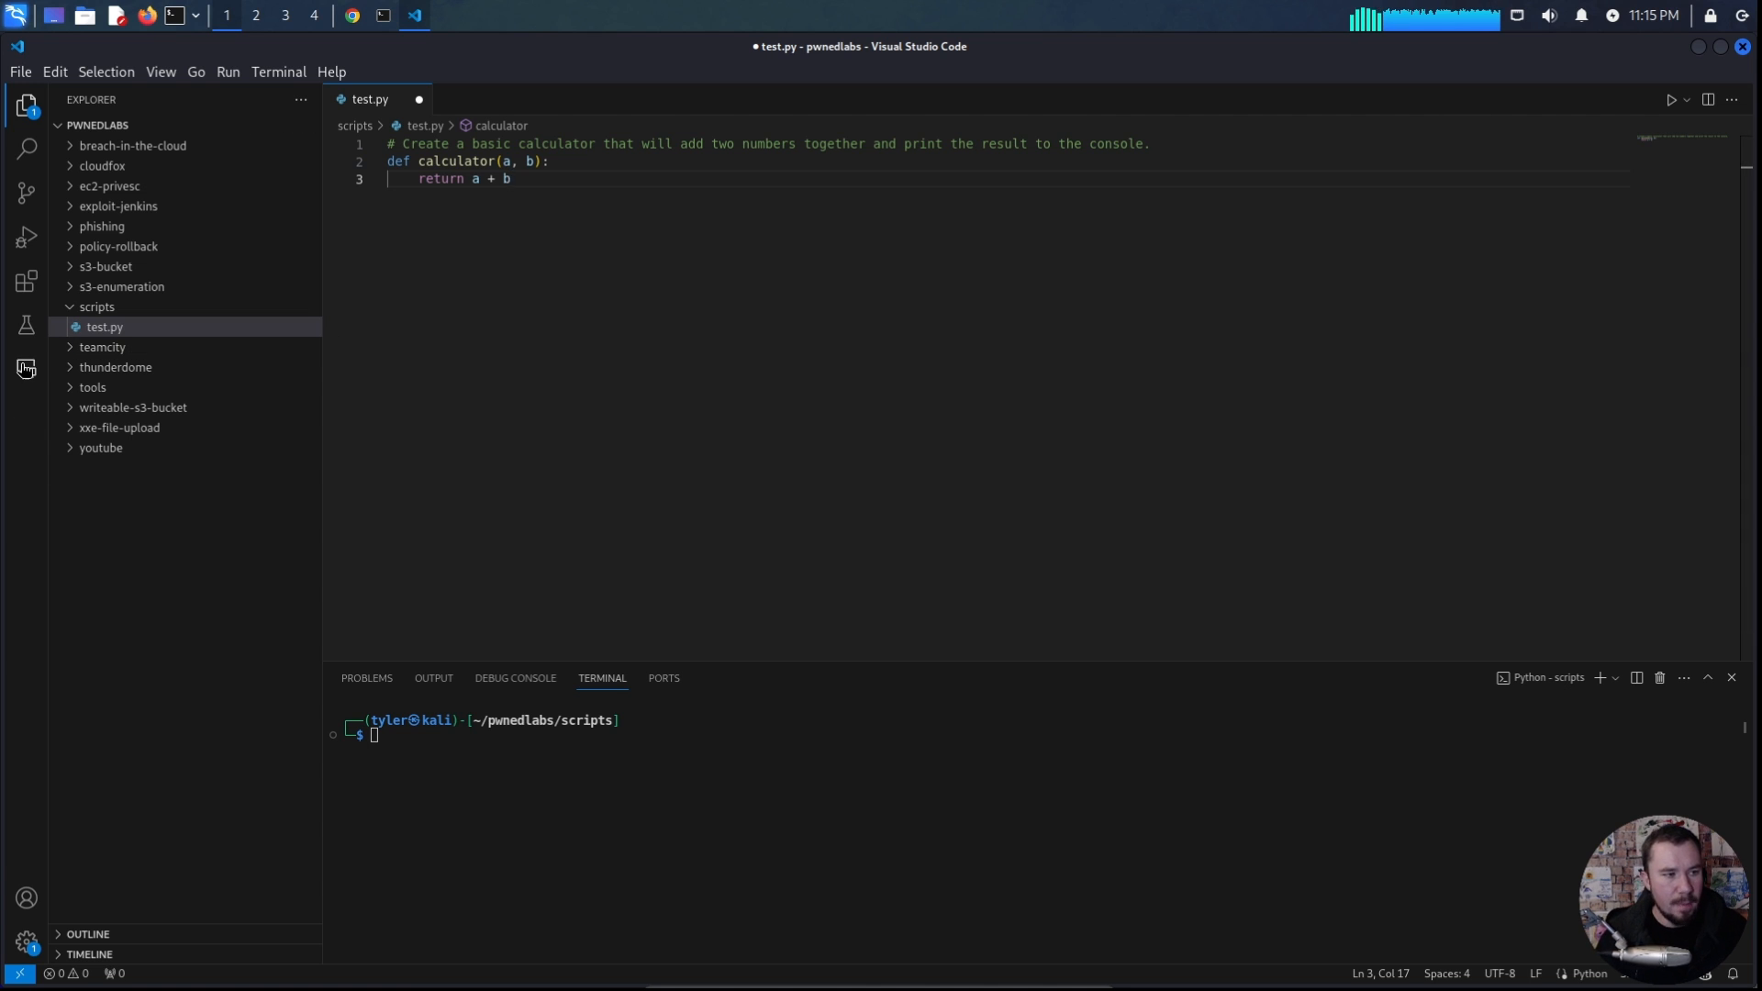
{"action": "left_click", "coordinate": [24, 368]}
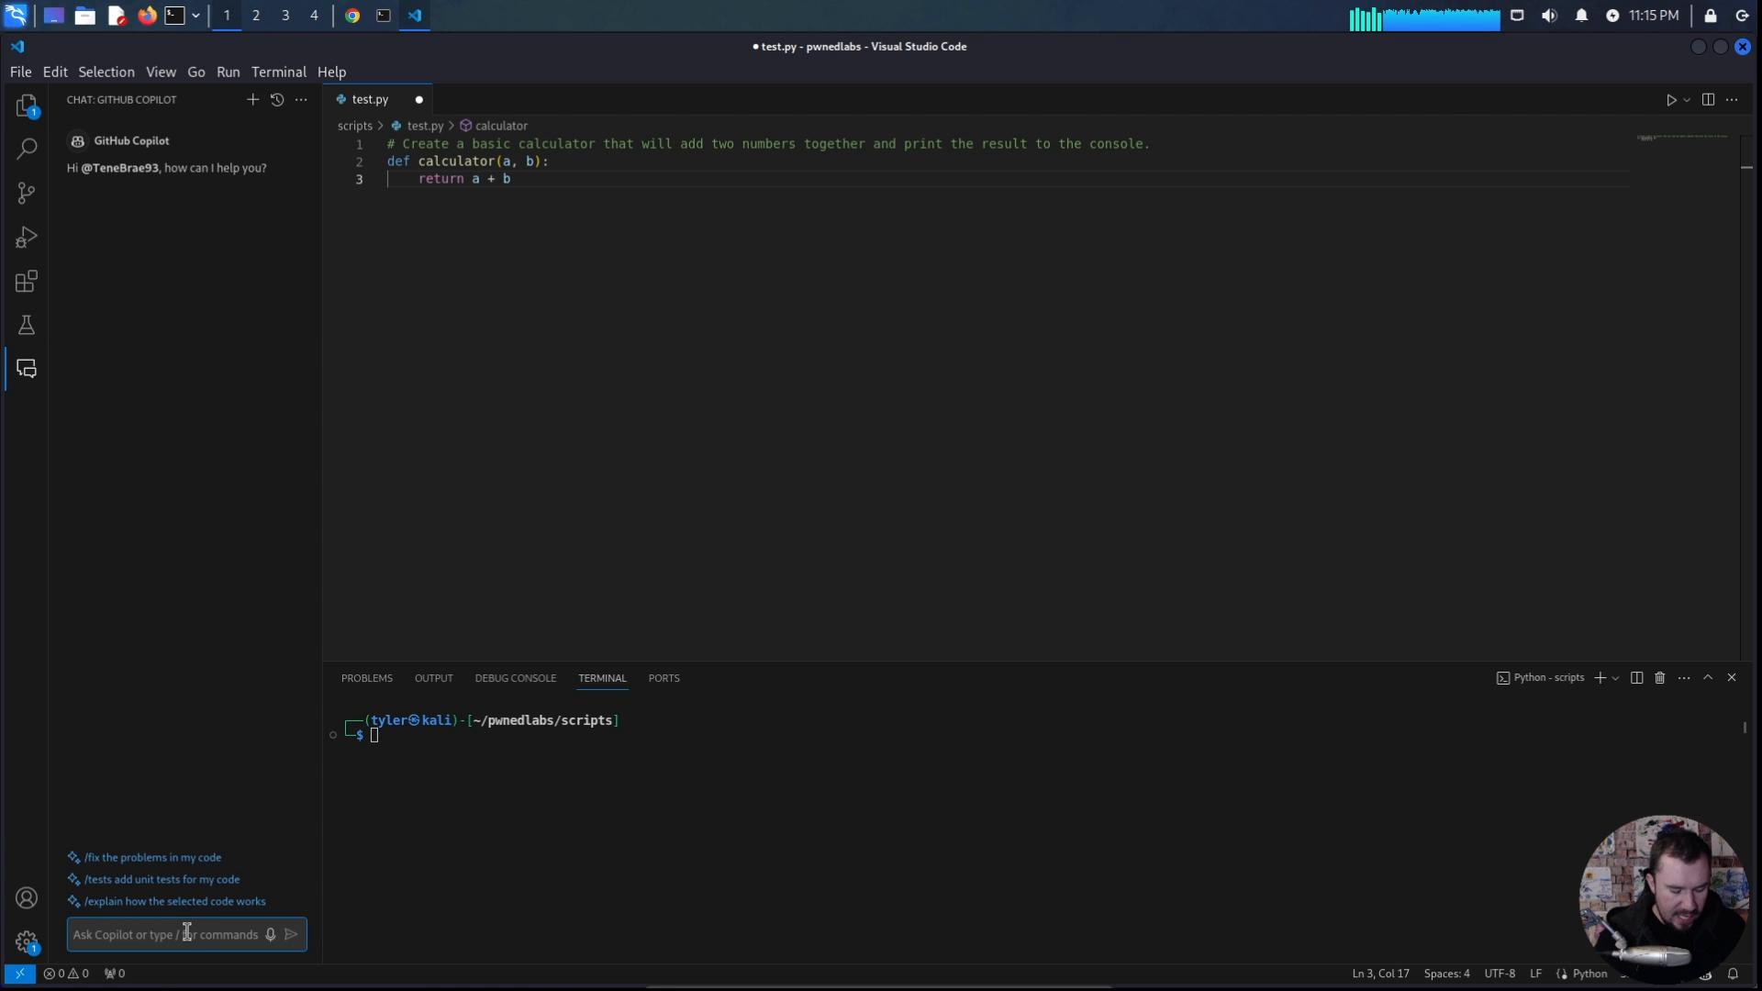
{"action": "type", "text": "Create a Python s"}
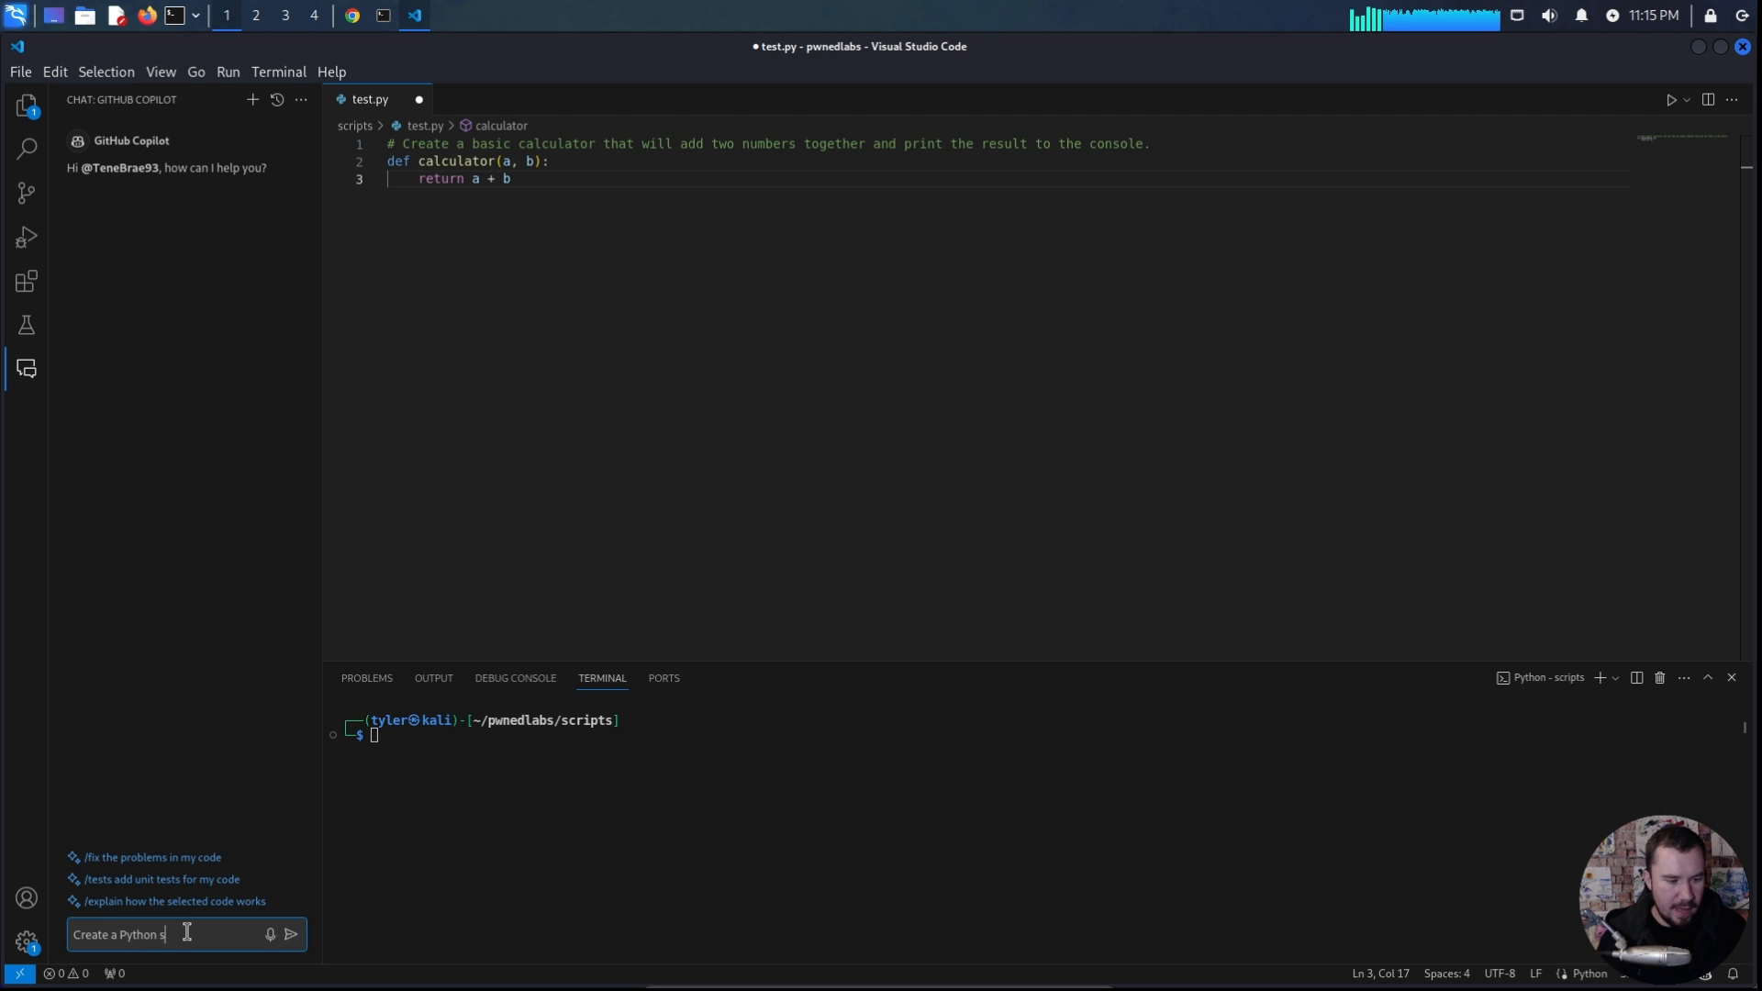
{"action": "type", "text": "cript that does the following:"}
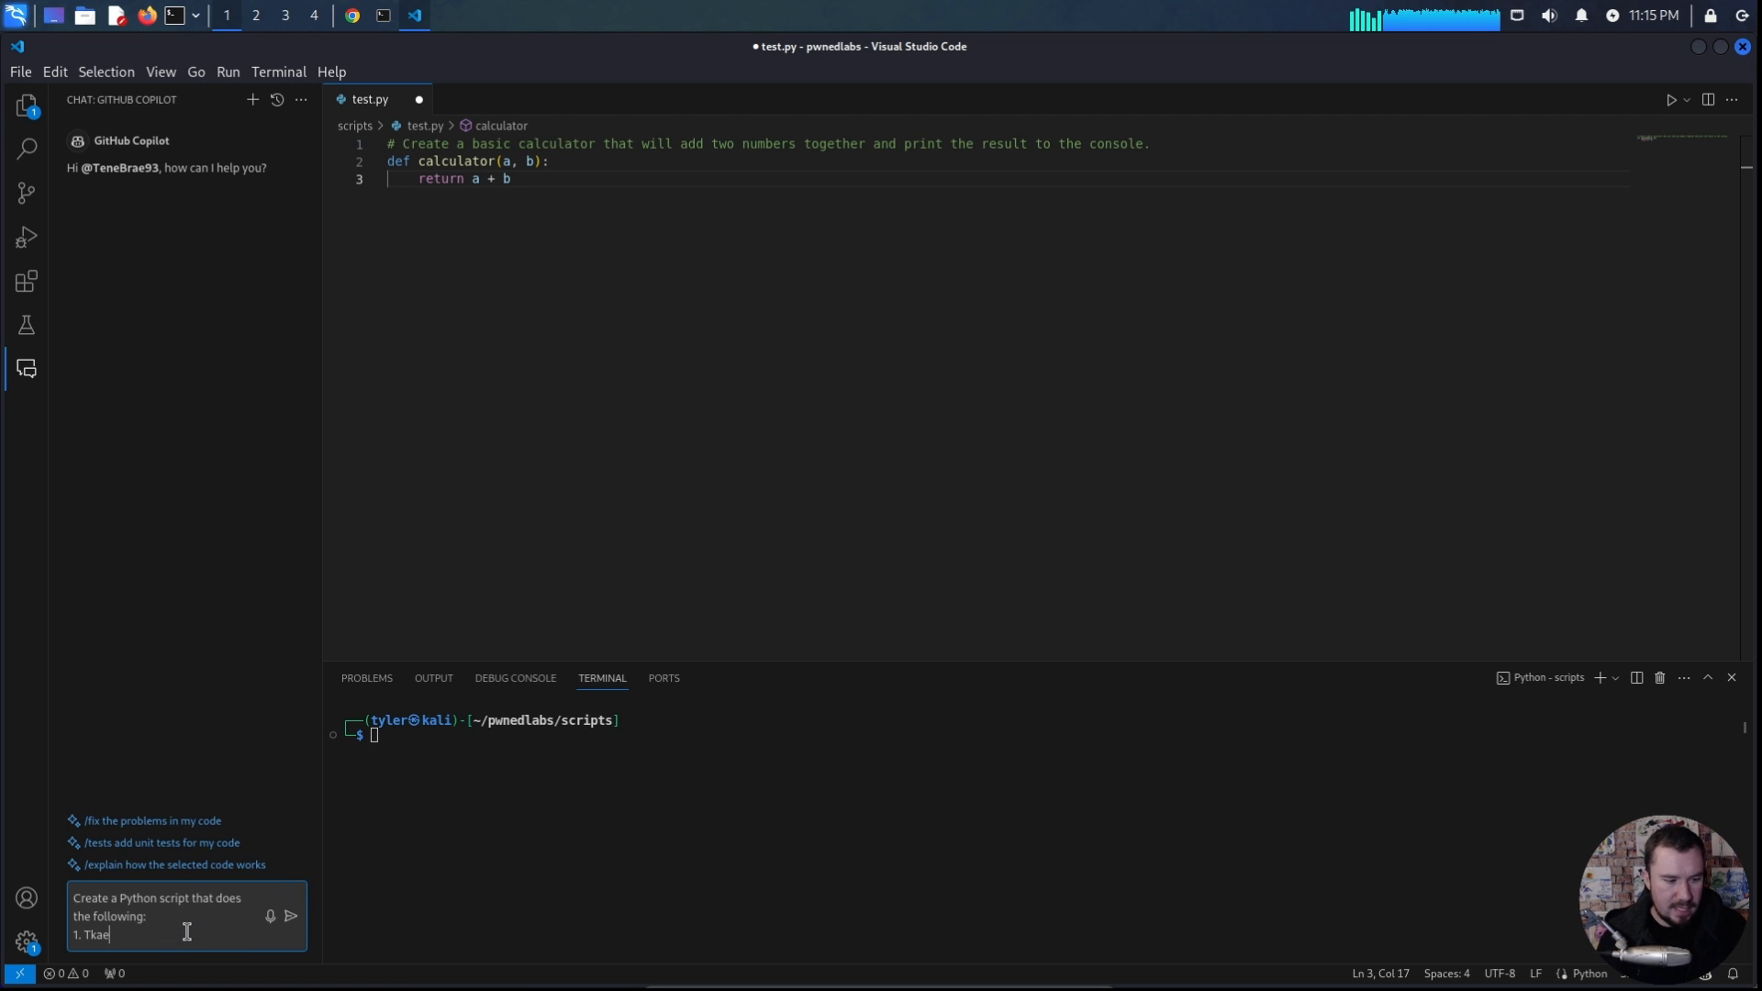
{"action": "type", "text": "Takes a list of r"}
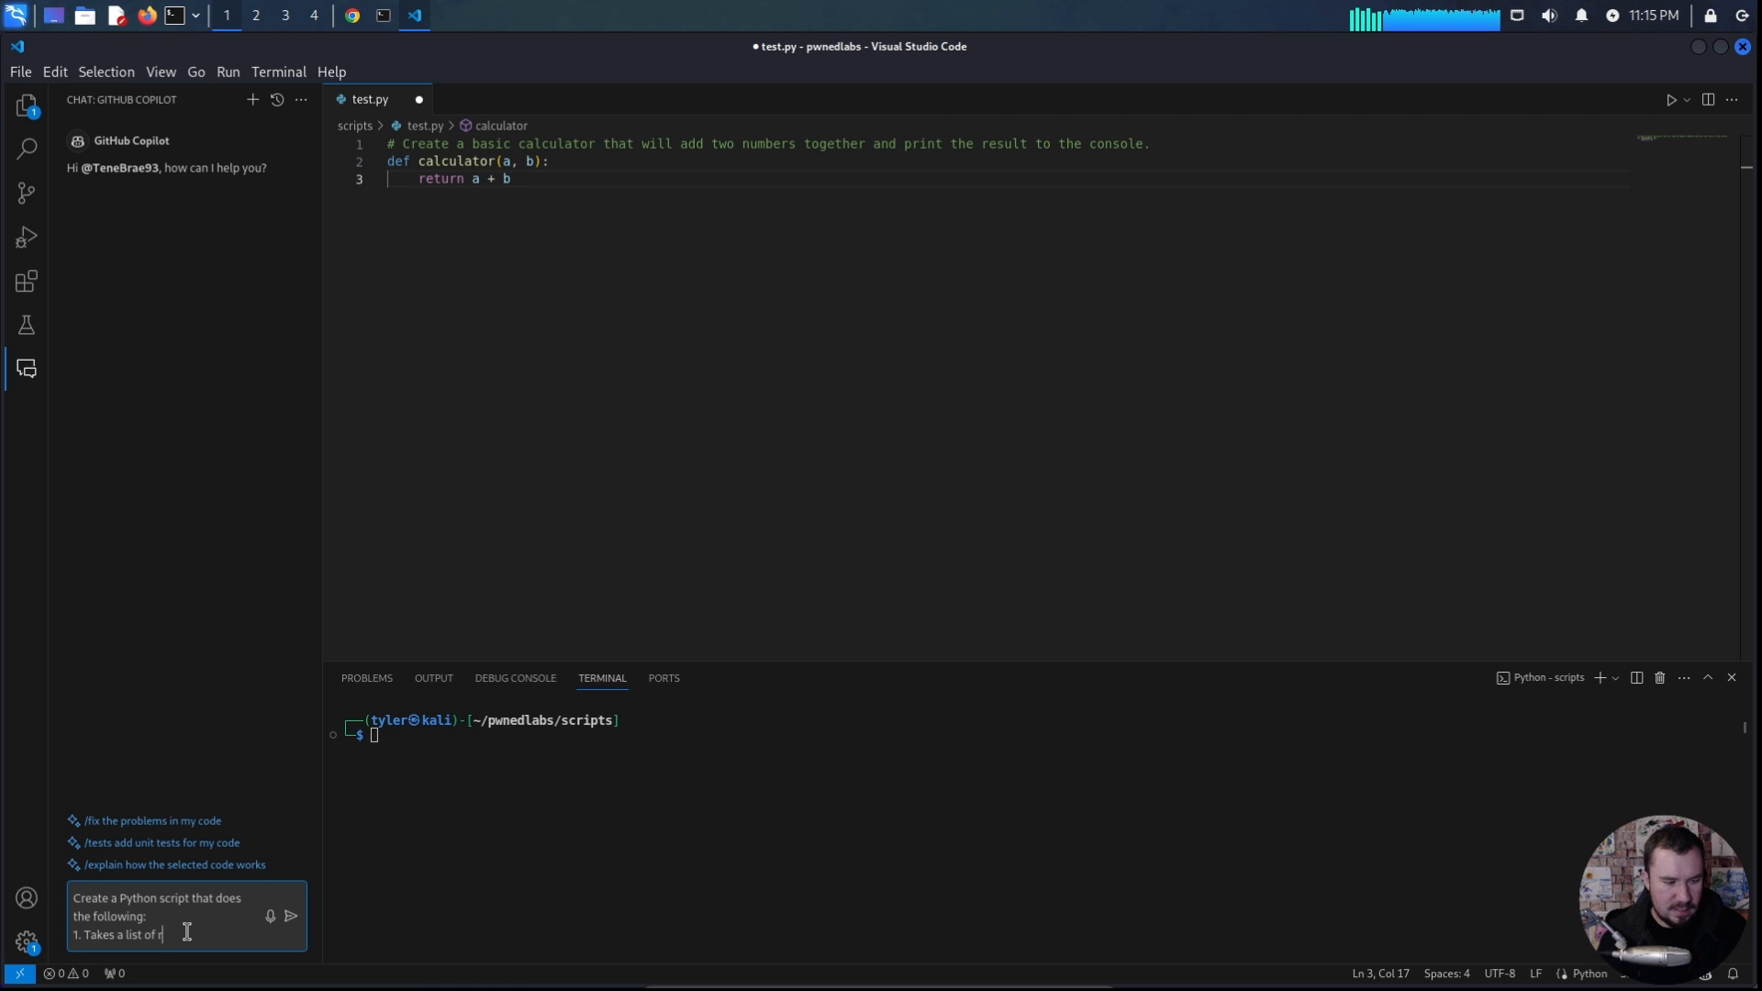
{"action": "type", "text": "andom usernames"}
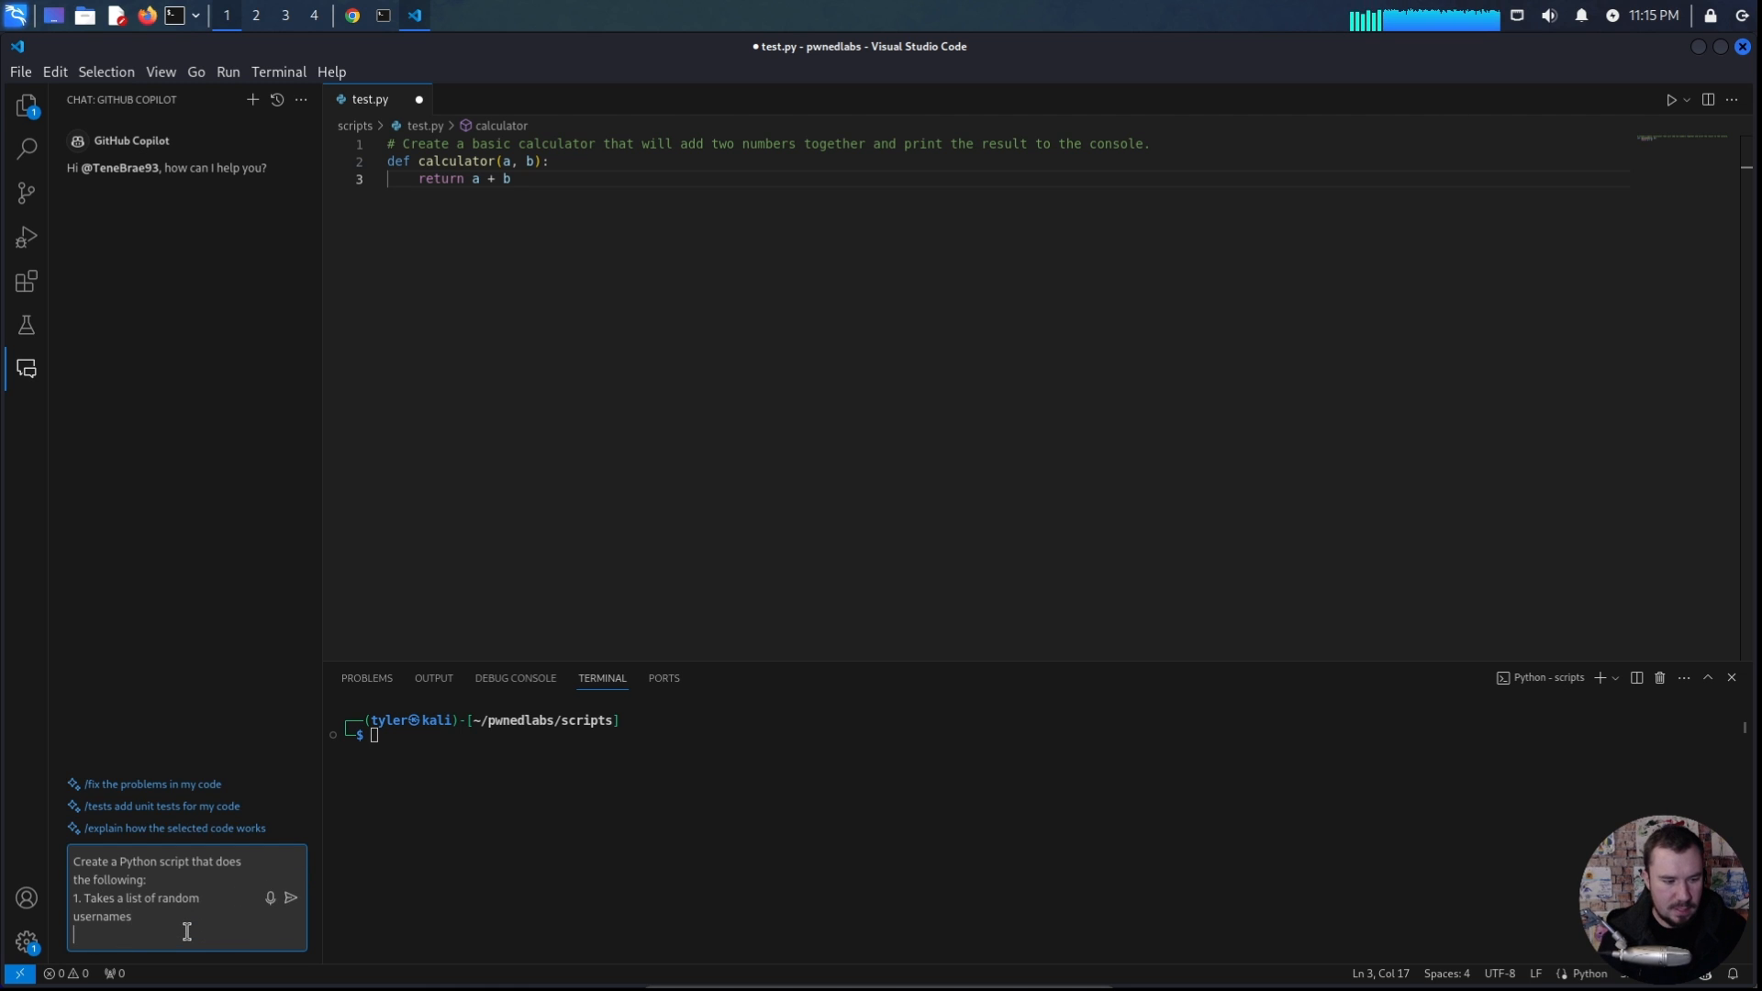
{"action": "type", "text": "2. APp"}
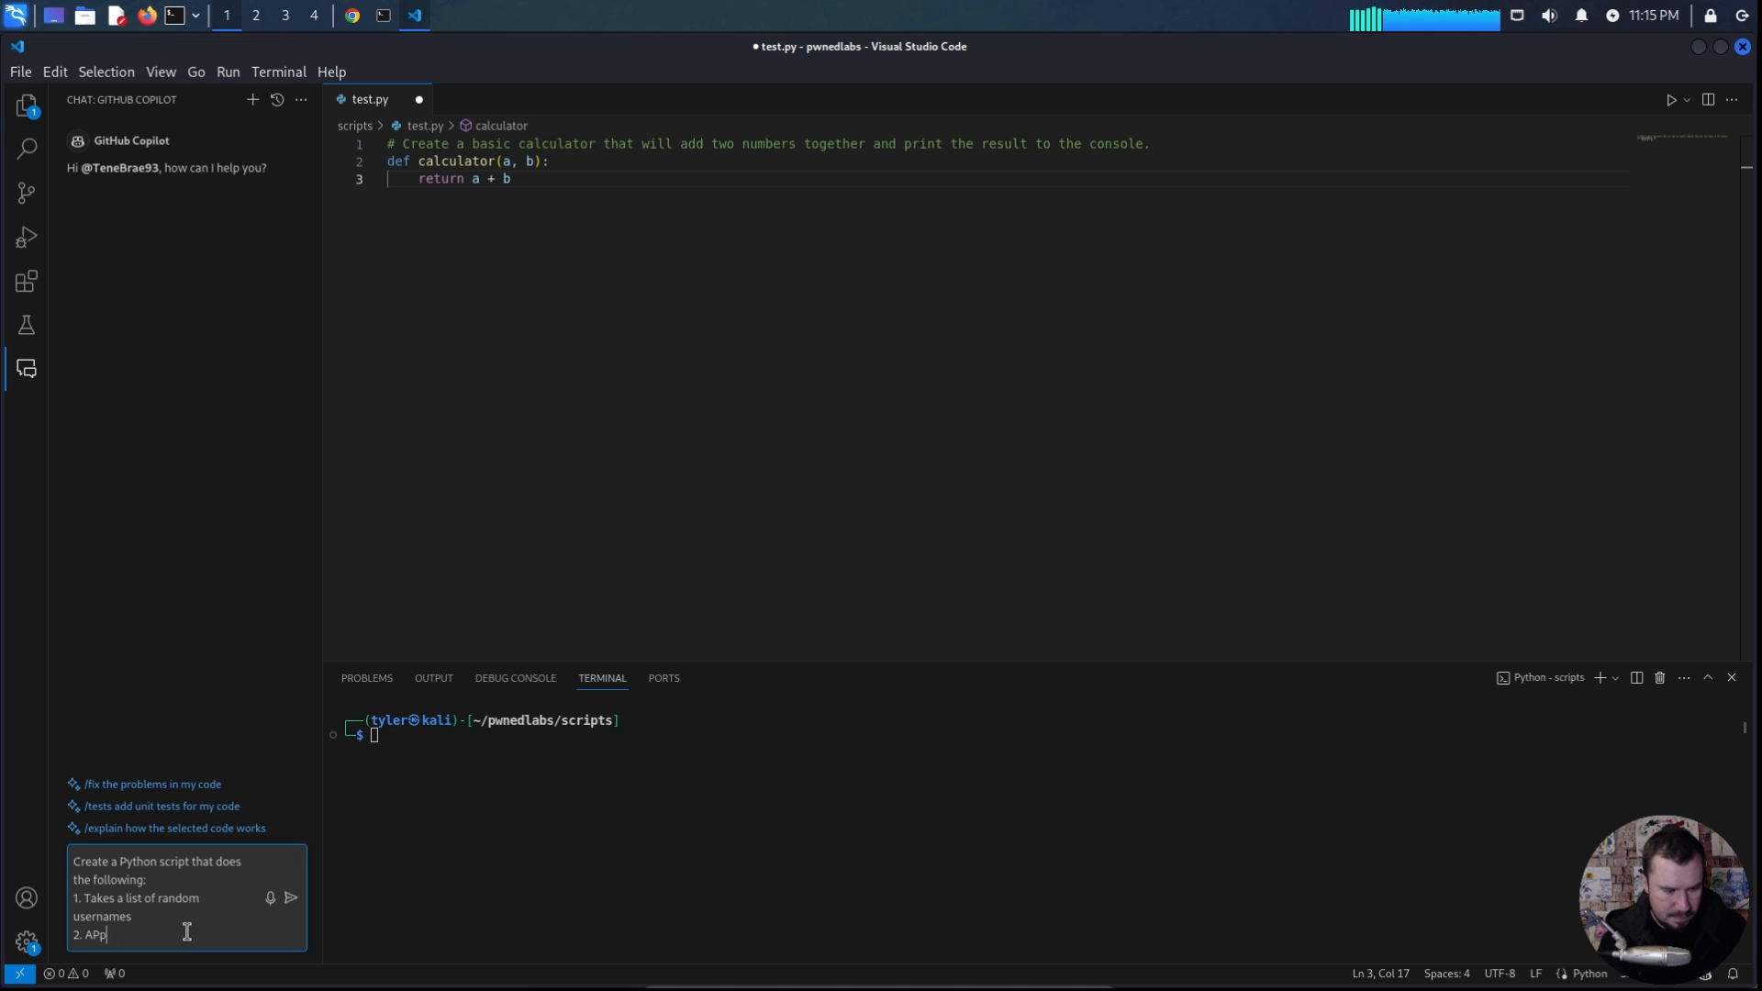
{"action": "type", "text": "pends @hacksmarter.com to the end of th"}
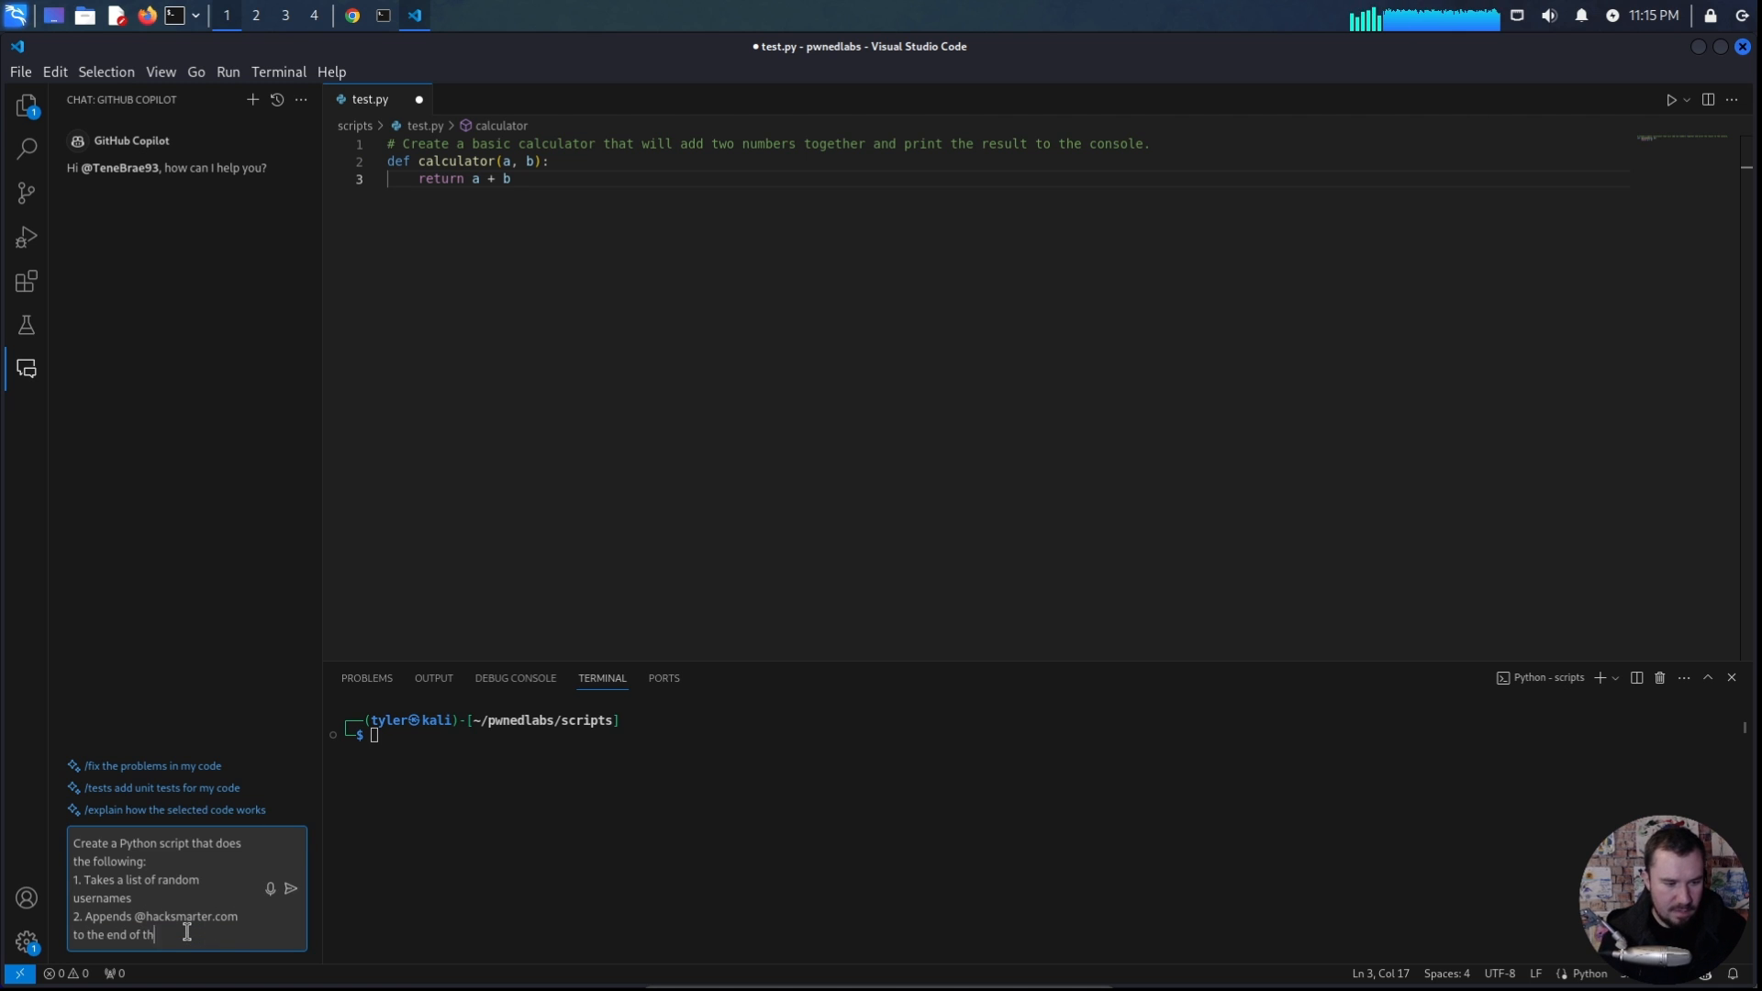
{"action": "type", "text": "3. Outputs it to a file called \"emai"}
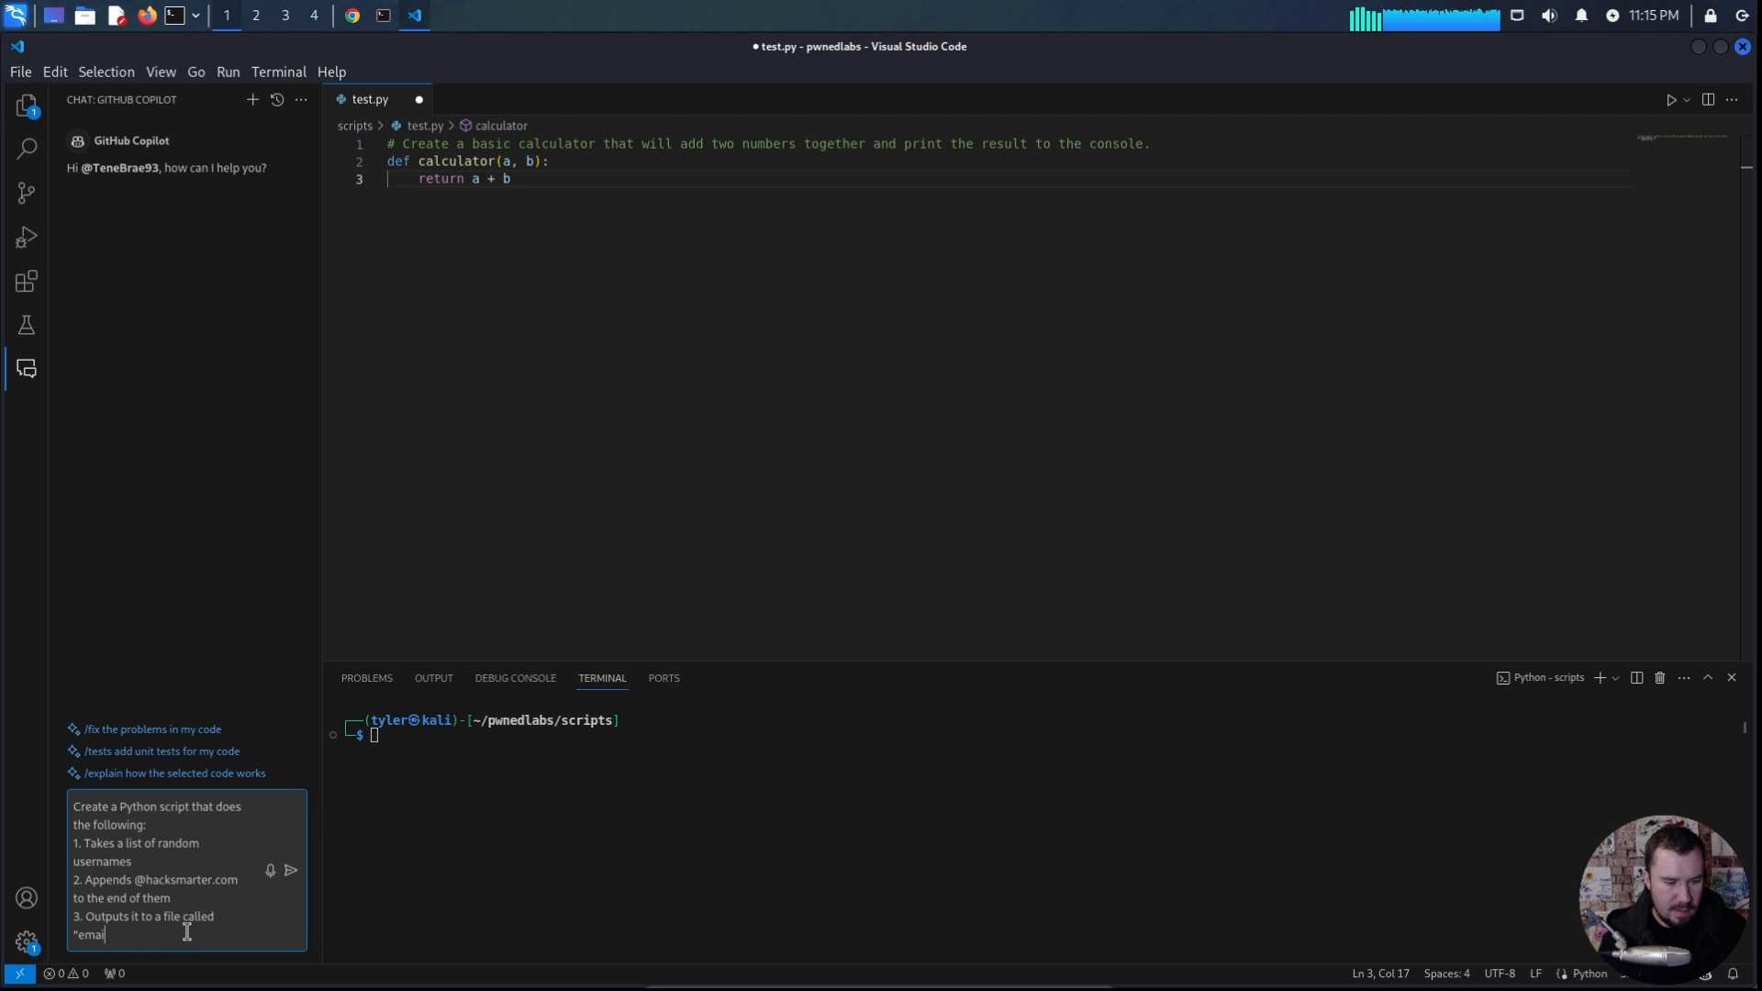
{"action": "left_click", "coordinate": [290, 868]}
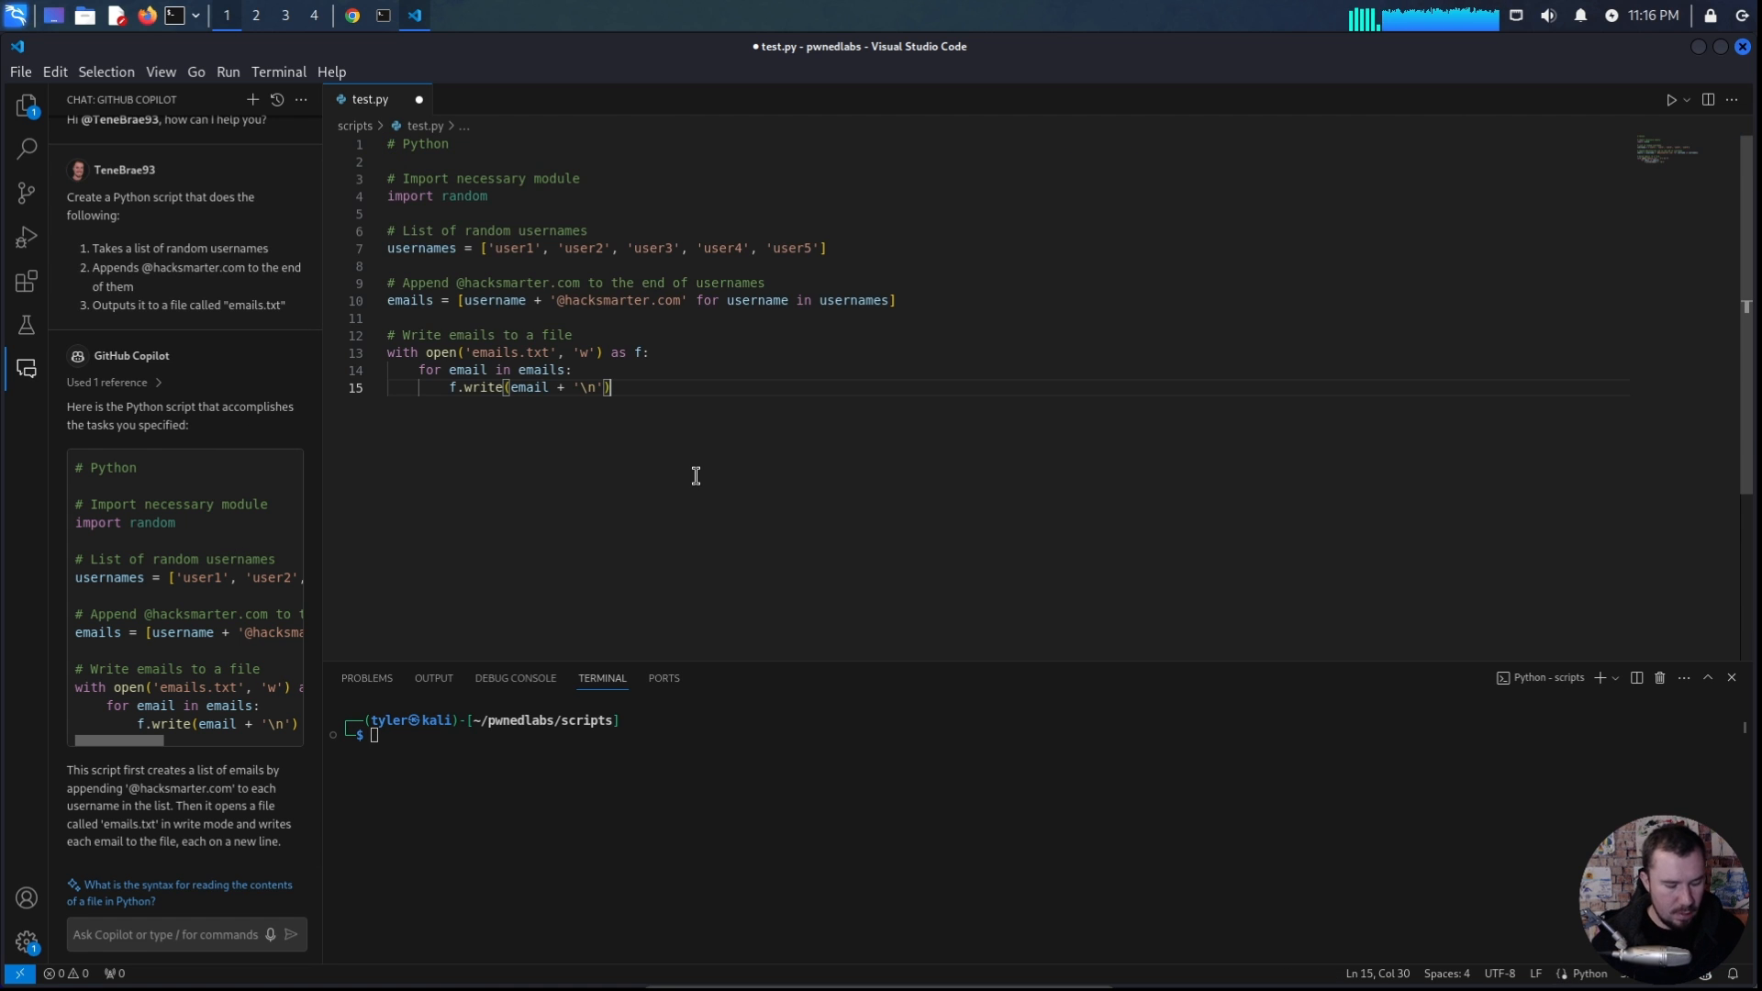
{"action": "key", "text": "ctrl+s"}
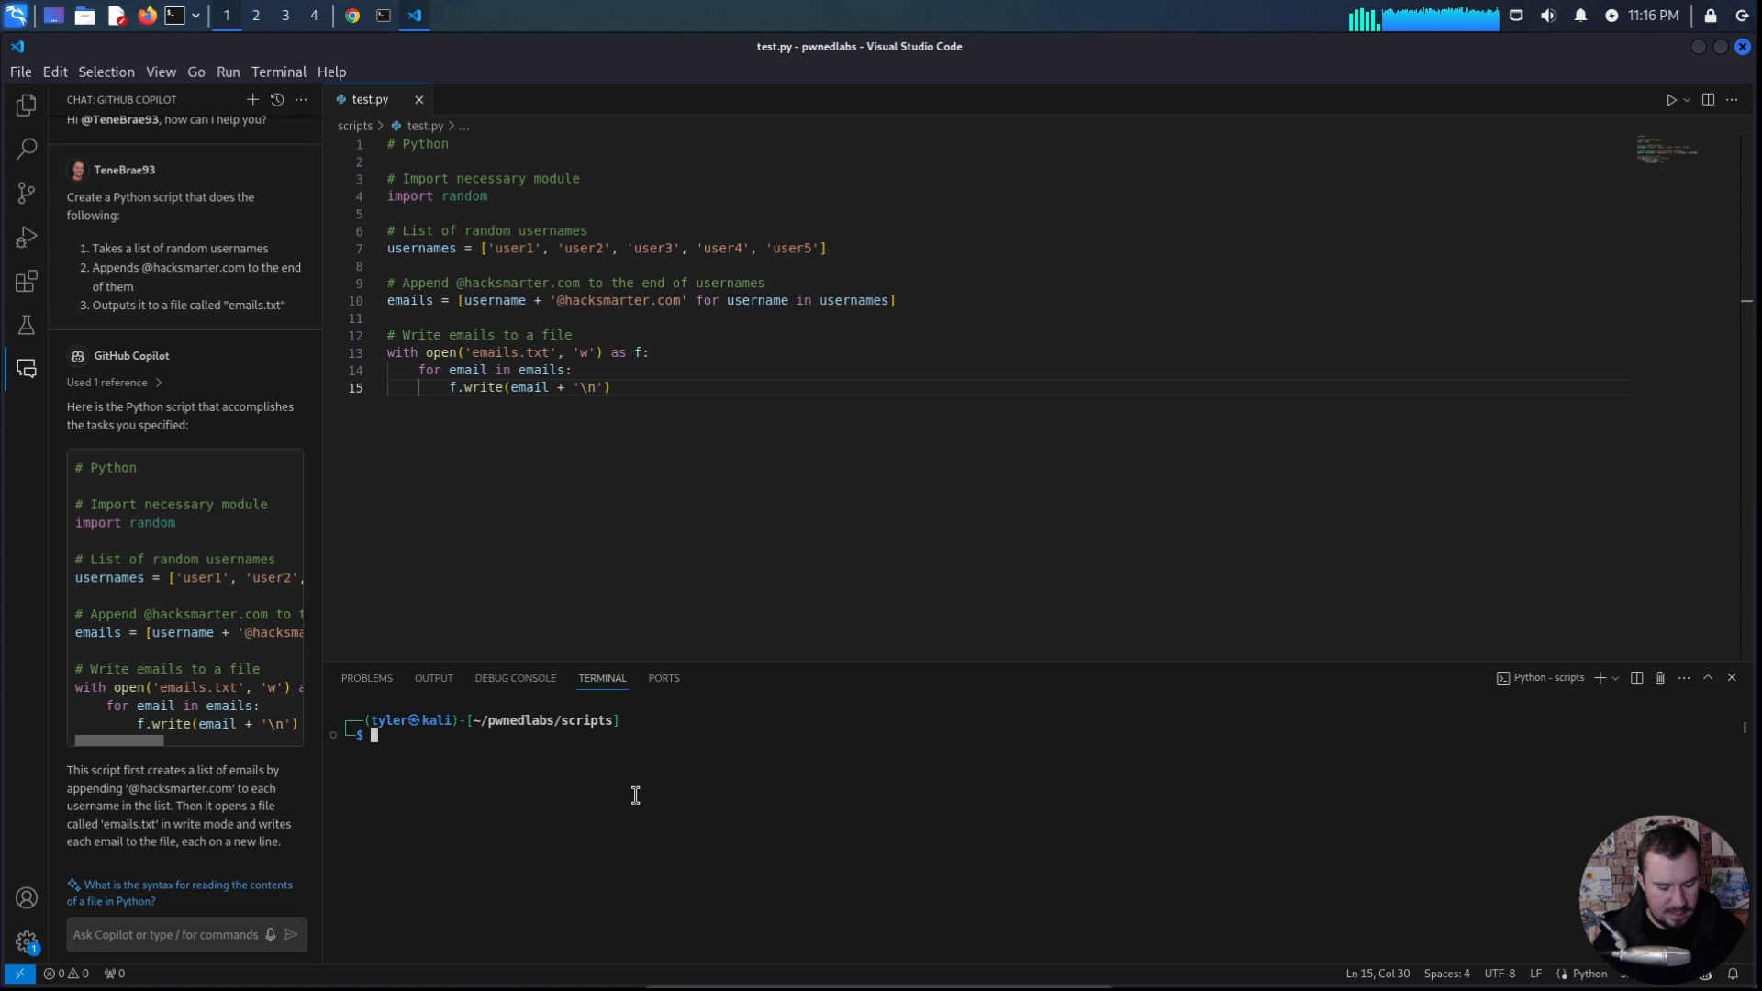
{"action": "type", "text": "python3 test.py"}
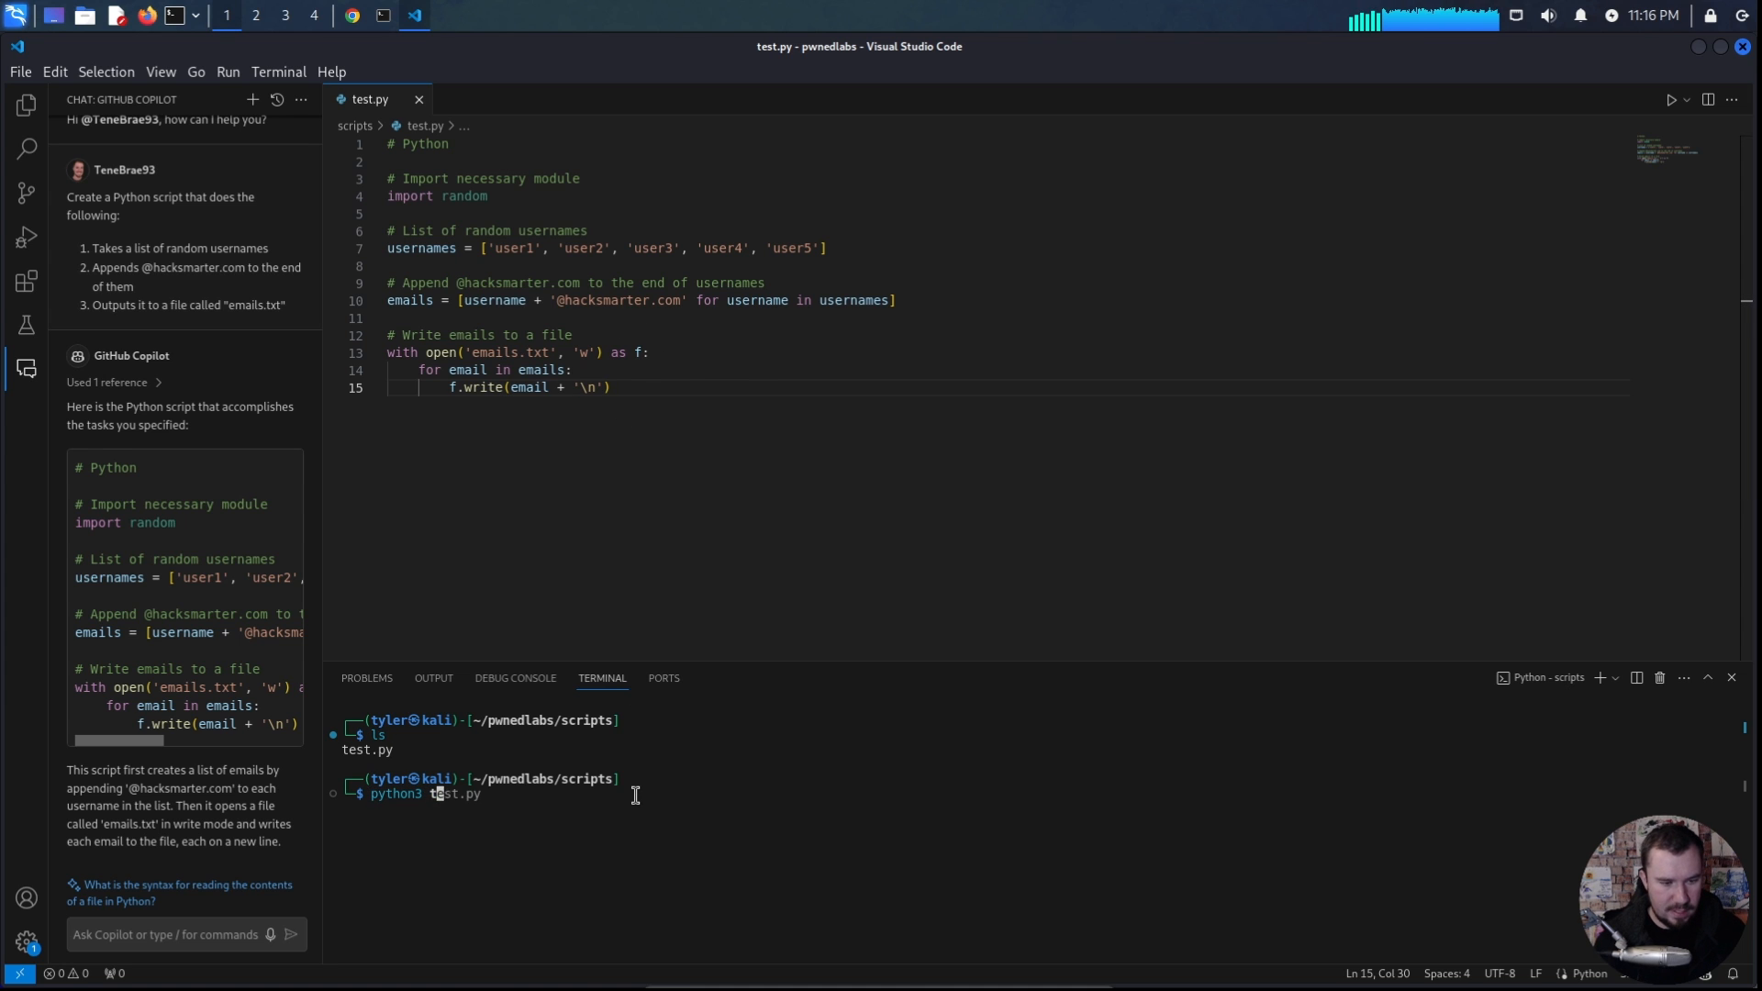
{"action": "key", "text": "Return"}
{"action": "type", "text": "cat emails.txt"}
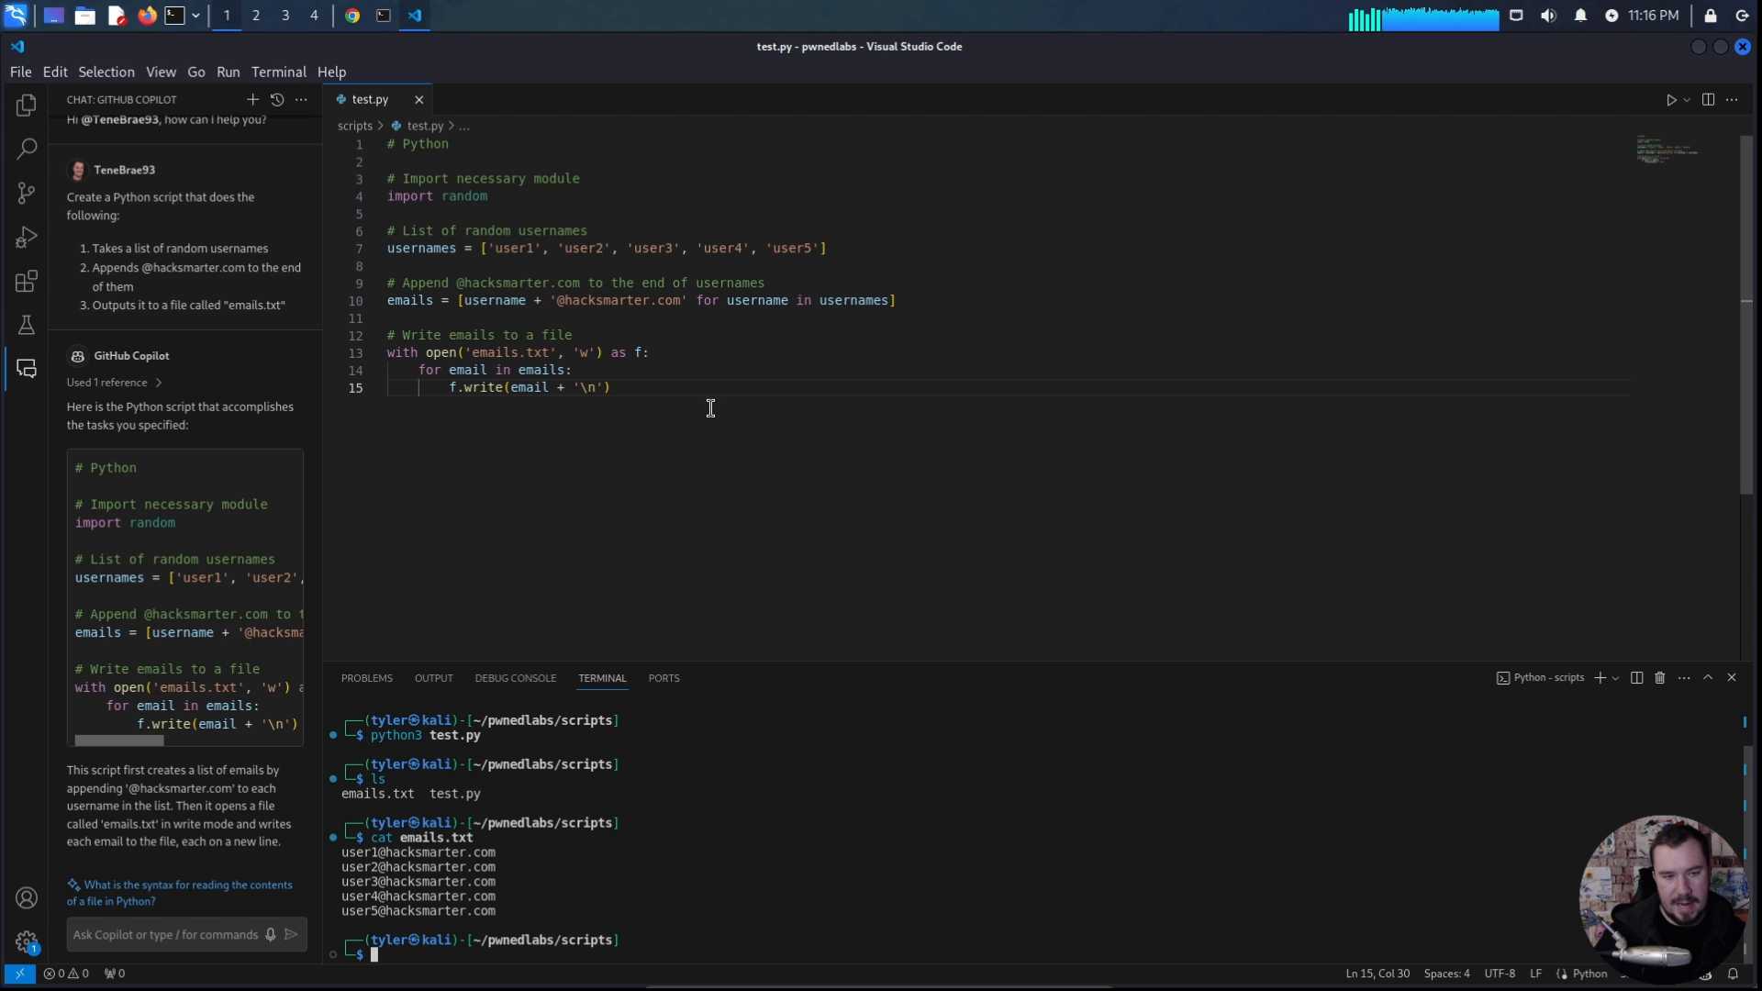
{"action": "mouse_move", "coordinate": [460, 446]}
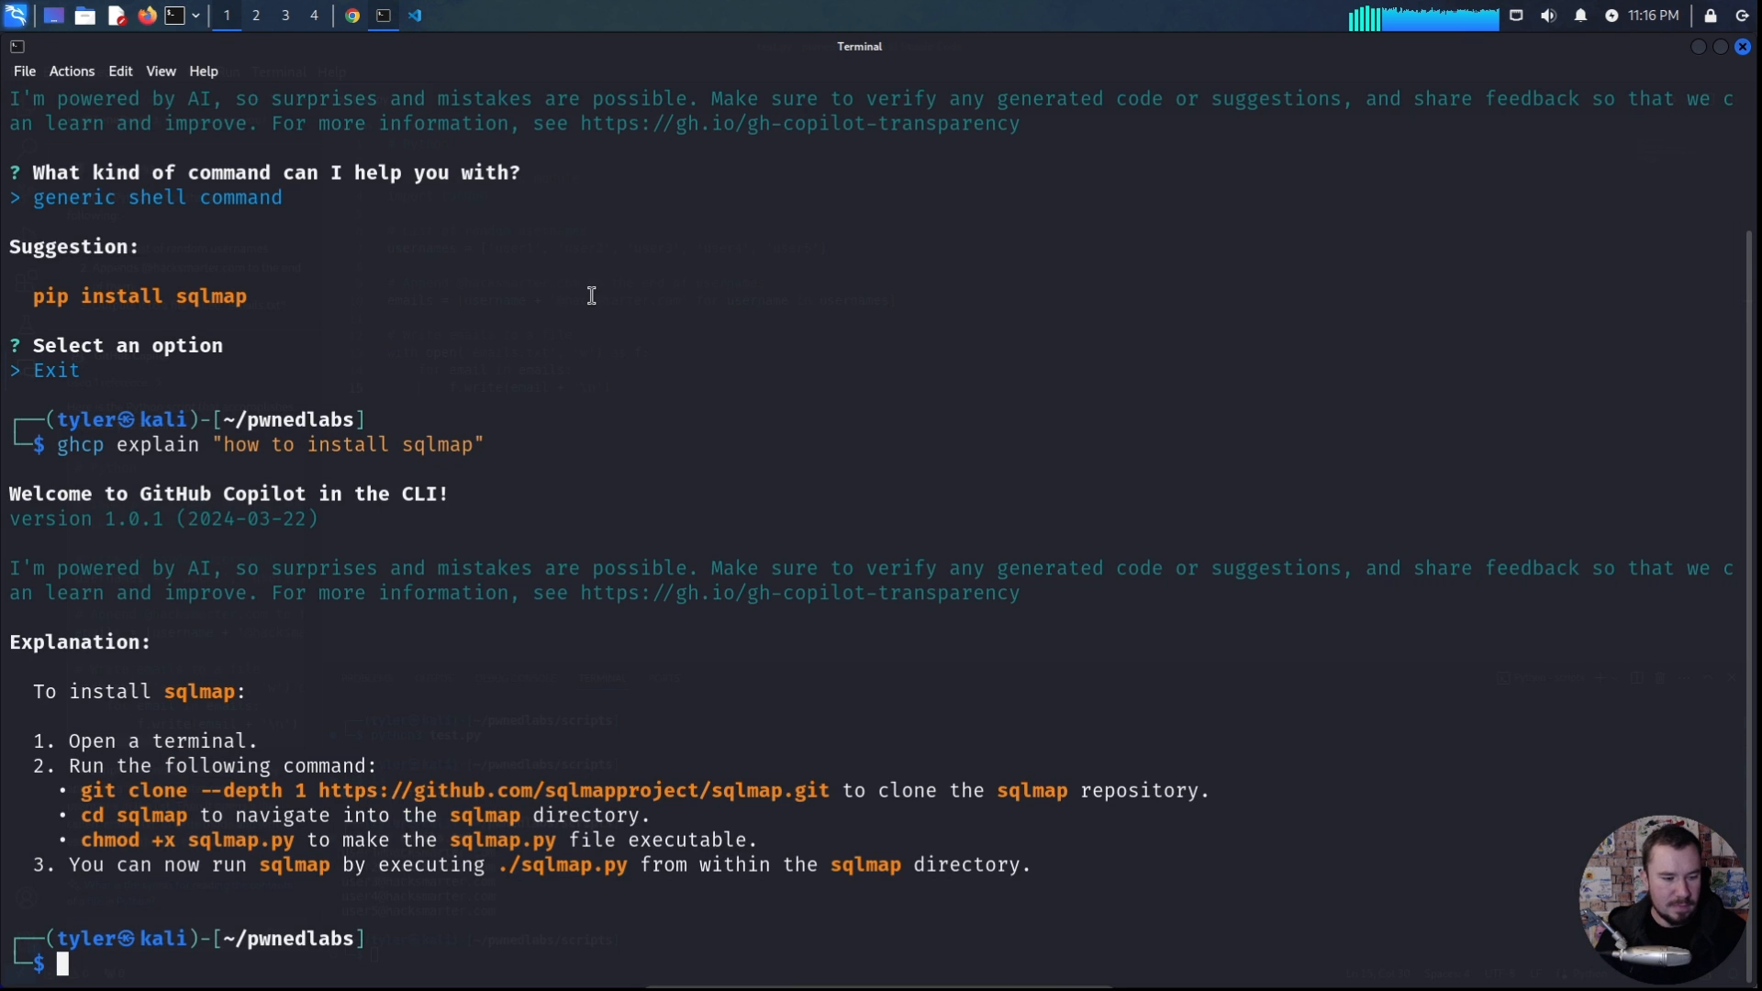
Clear the terminal and ask ghcp explain how to run the standard whoami command in the AWS CLI.
{"action": "key", "text": "ctrl+l"}
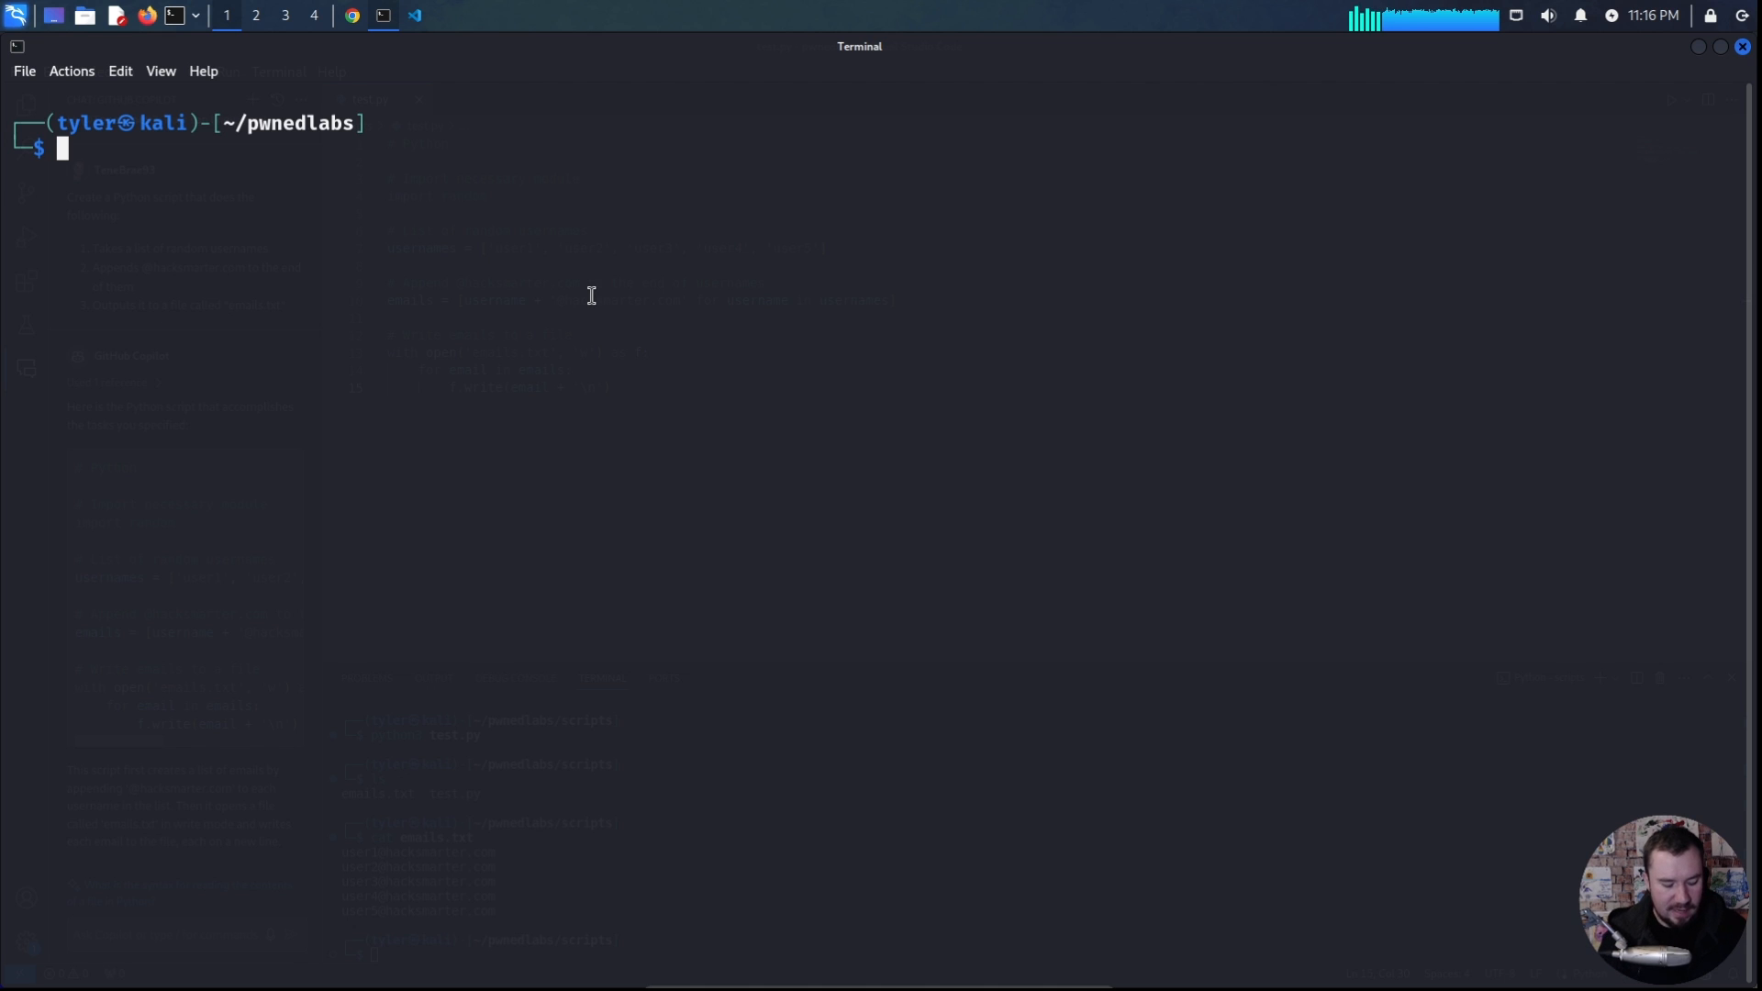
{"action": "type", "text": "ghcp explain \"how to install sqlmap\""}
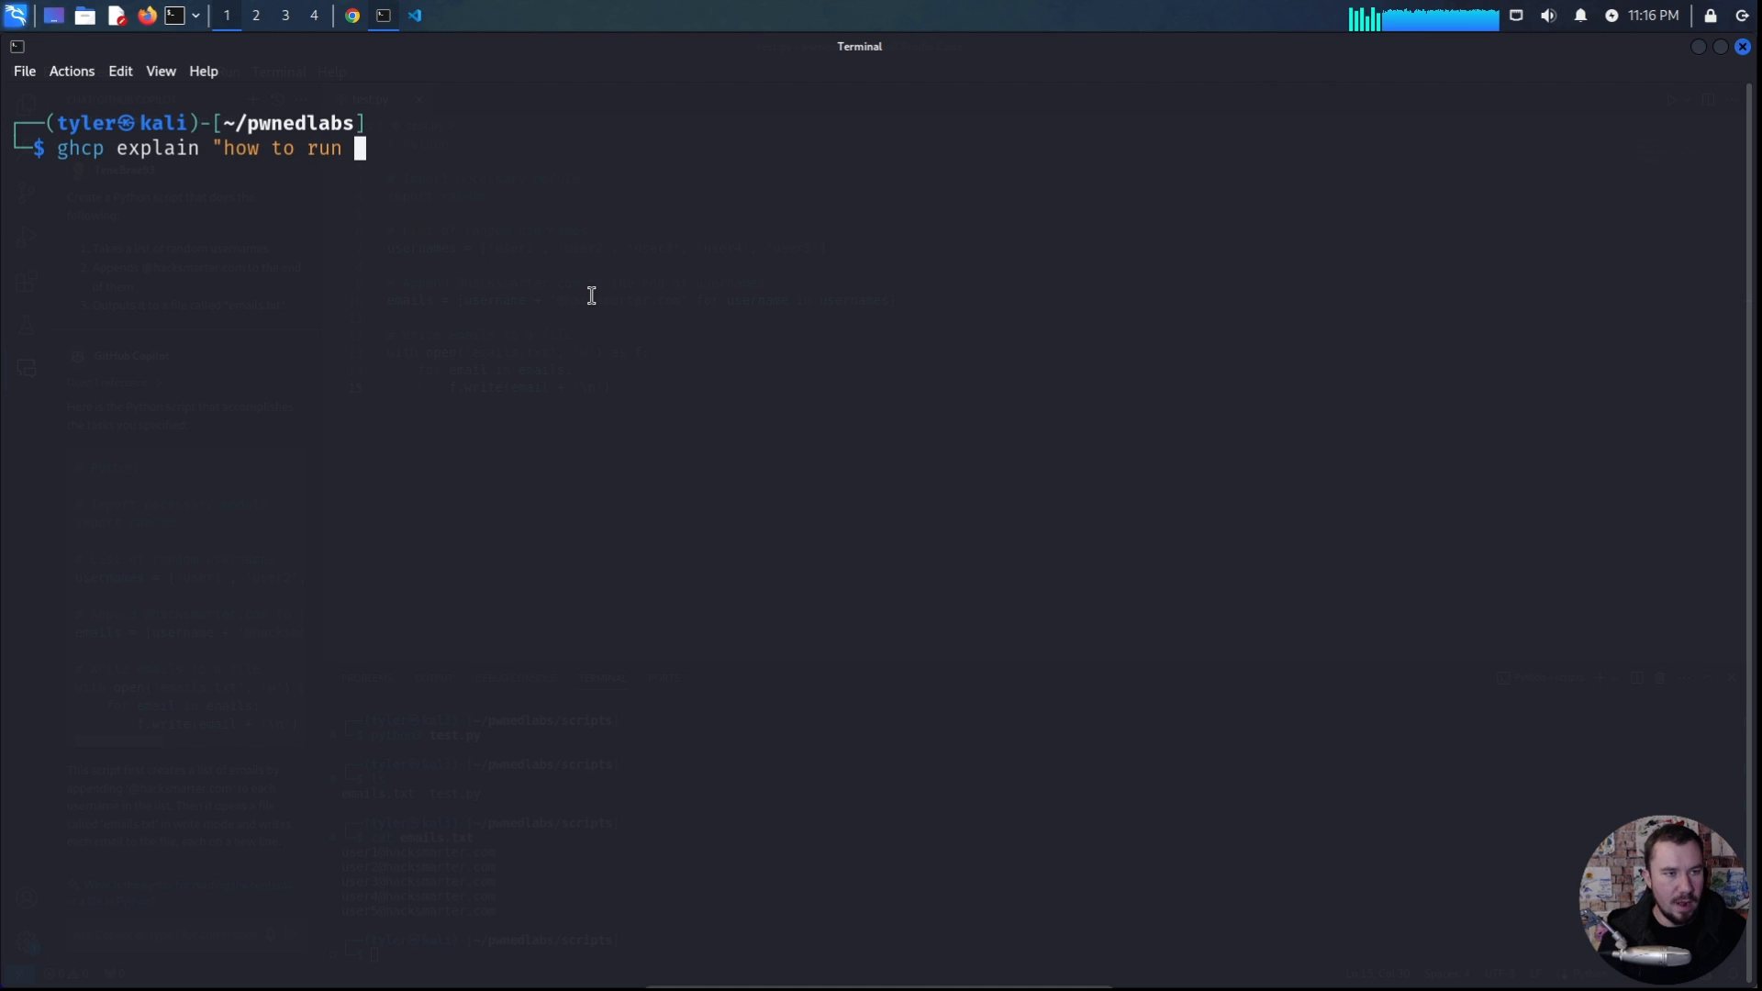
{"action": "type", "text": "the standard whoami command in aws cli"}
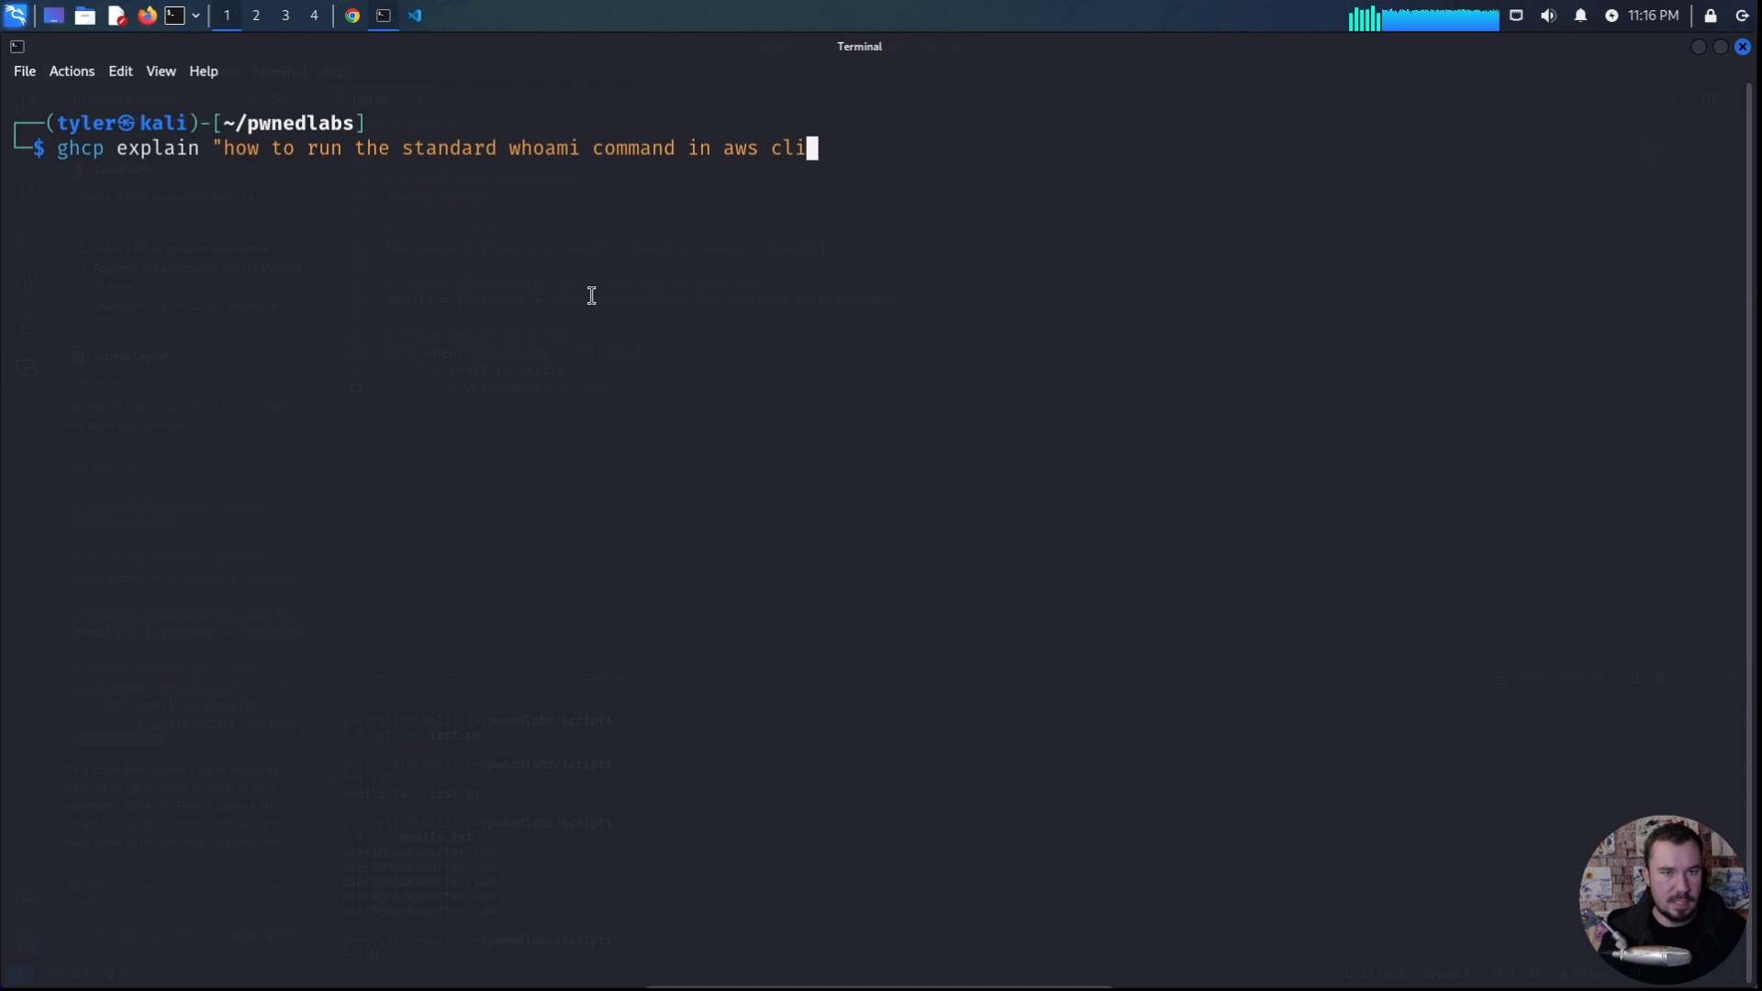
{"action": "key", "text": "Return"}
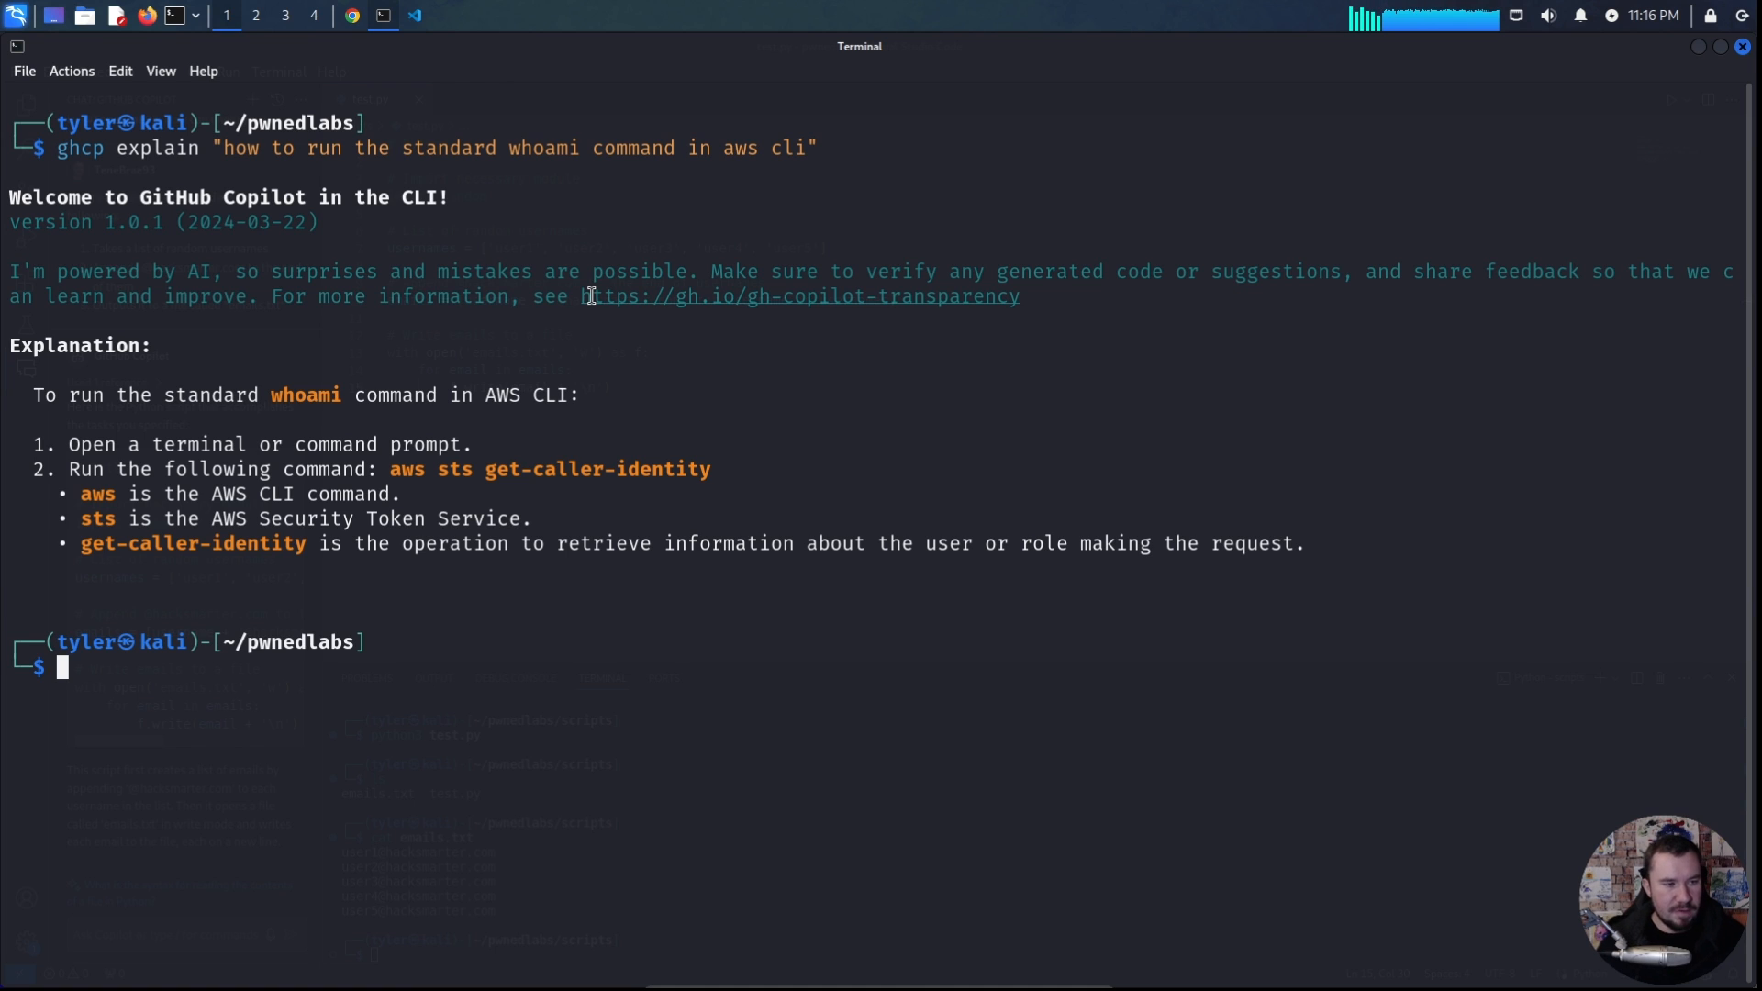
{"action": "mouse_move", "coordinate": [345, 444]}
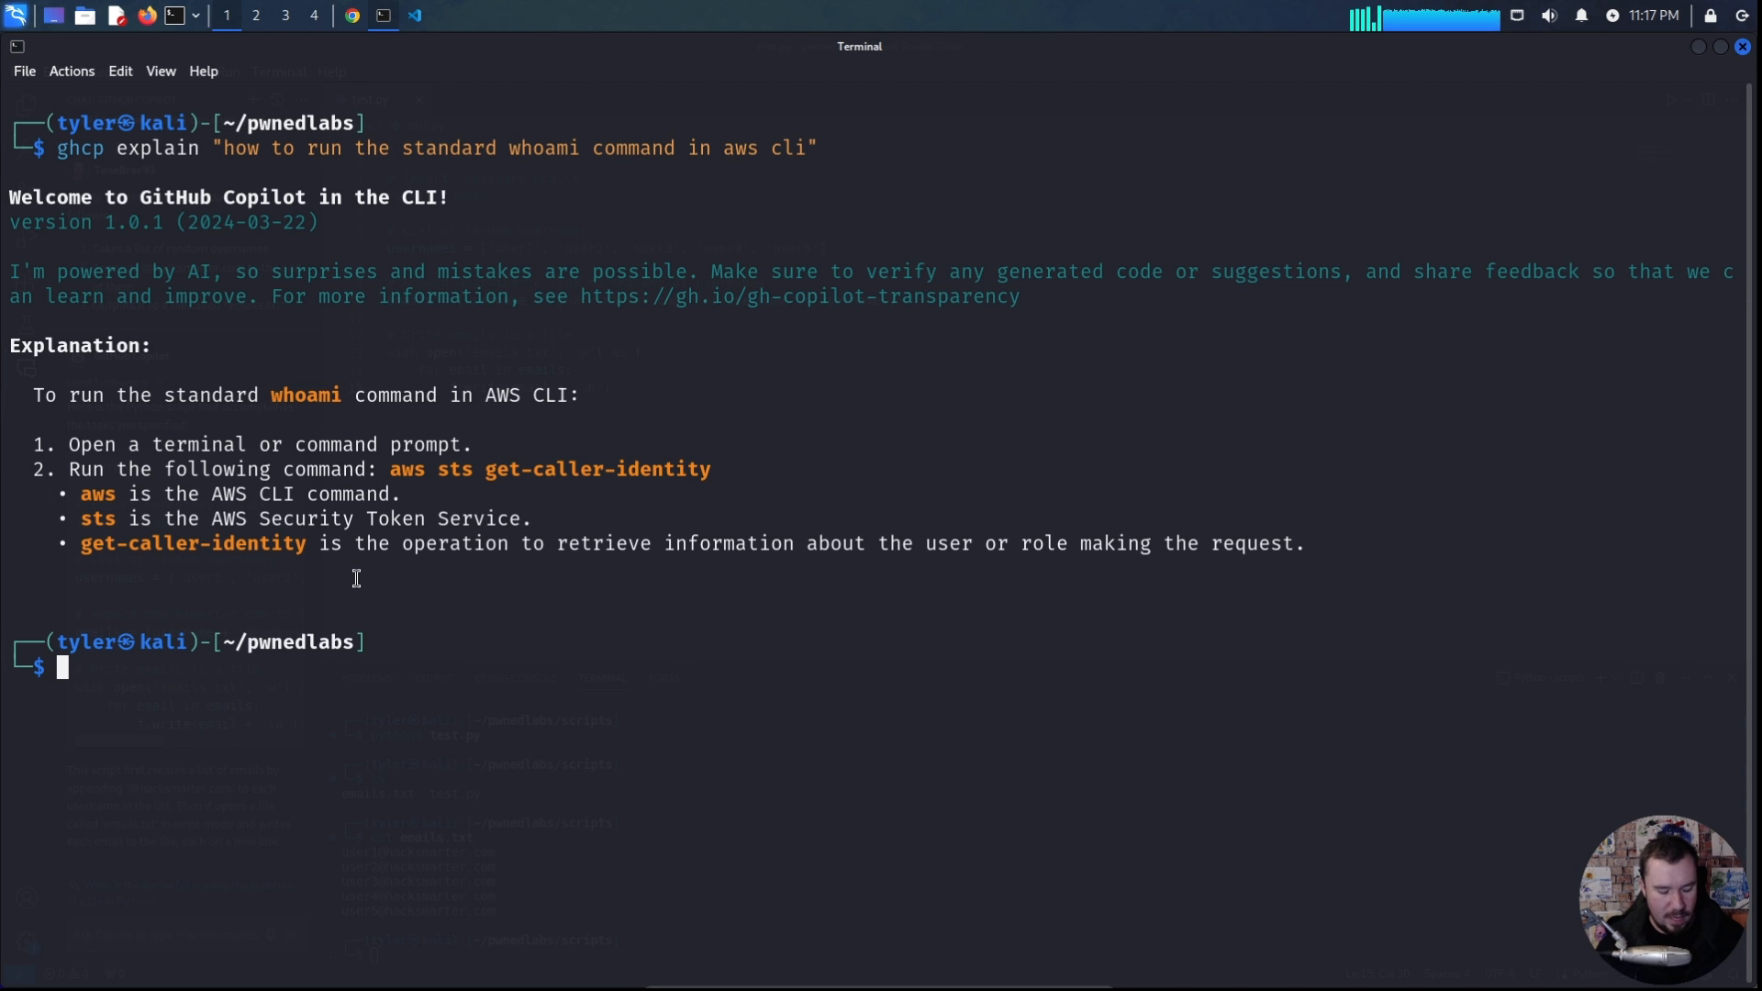
Ask ghcp explain how to enumerate the current AWS user's roles and how to assume another role.
{"action": "key", "text": "Up"}
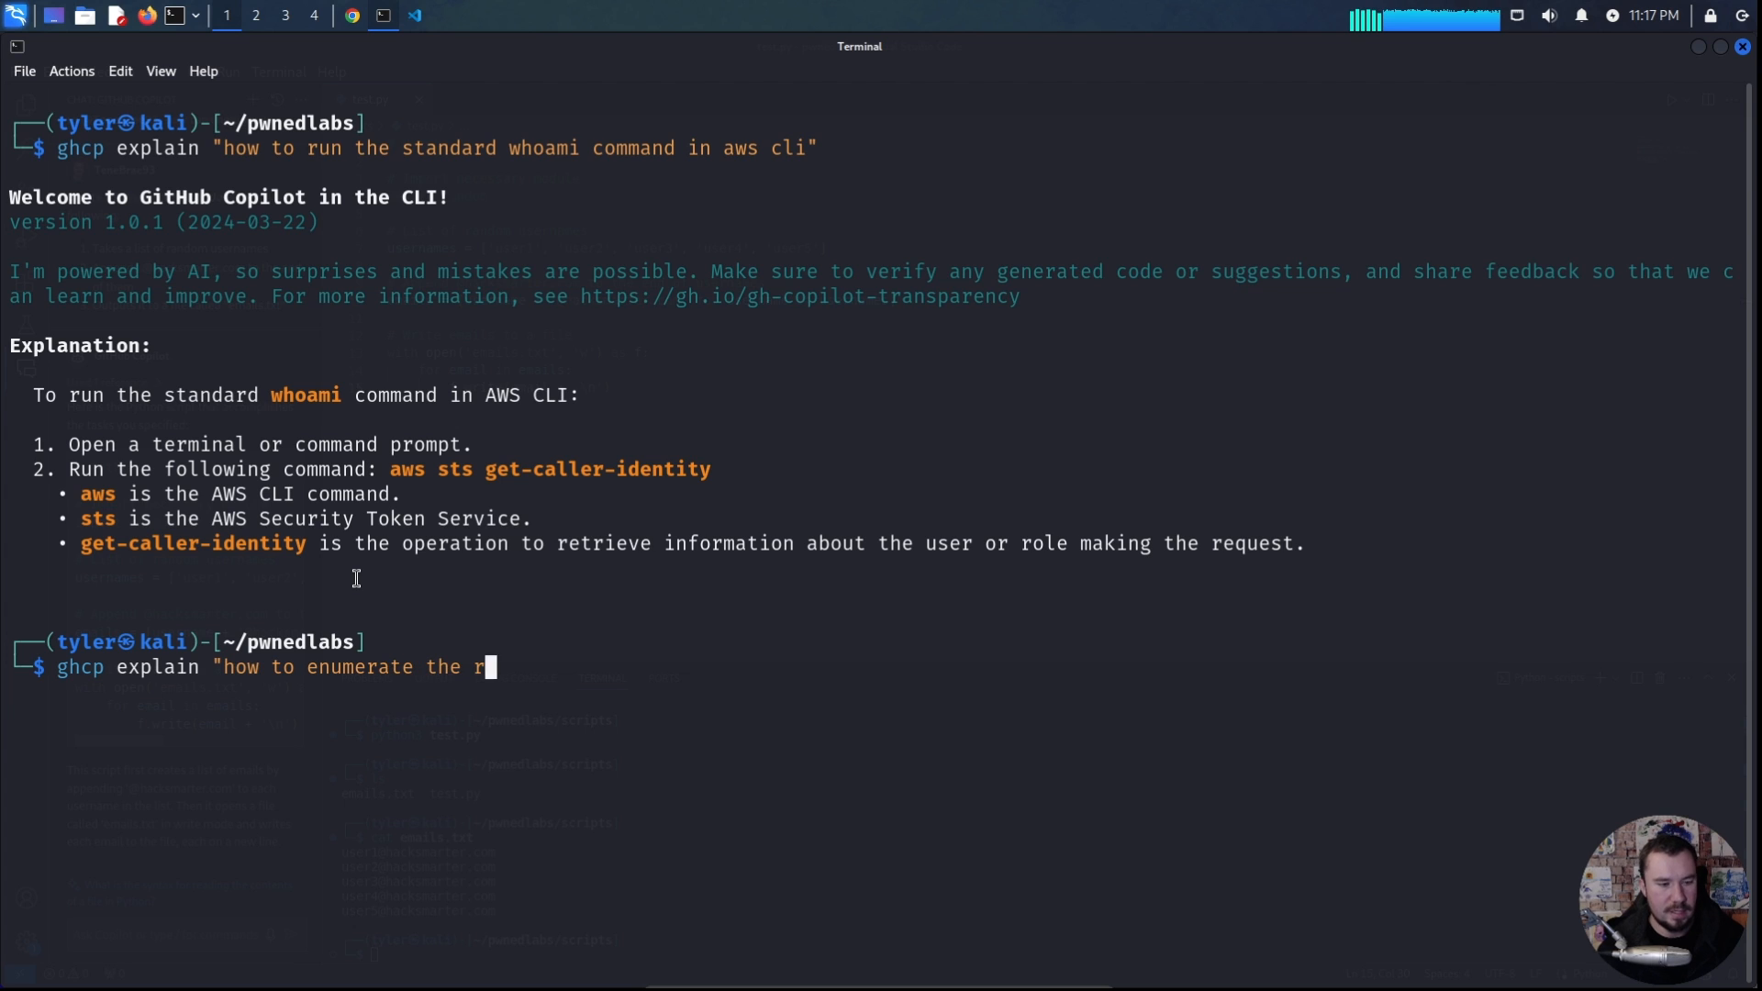
{"action": "type", "text": "oles of my current aws user with the cli\""}
{"action": "type", "text": "ghcp explain \"how to assume another ro"}
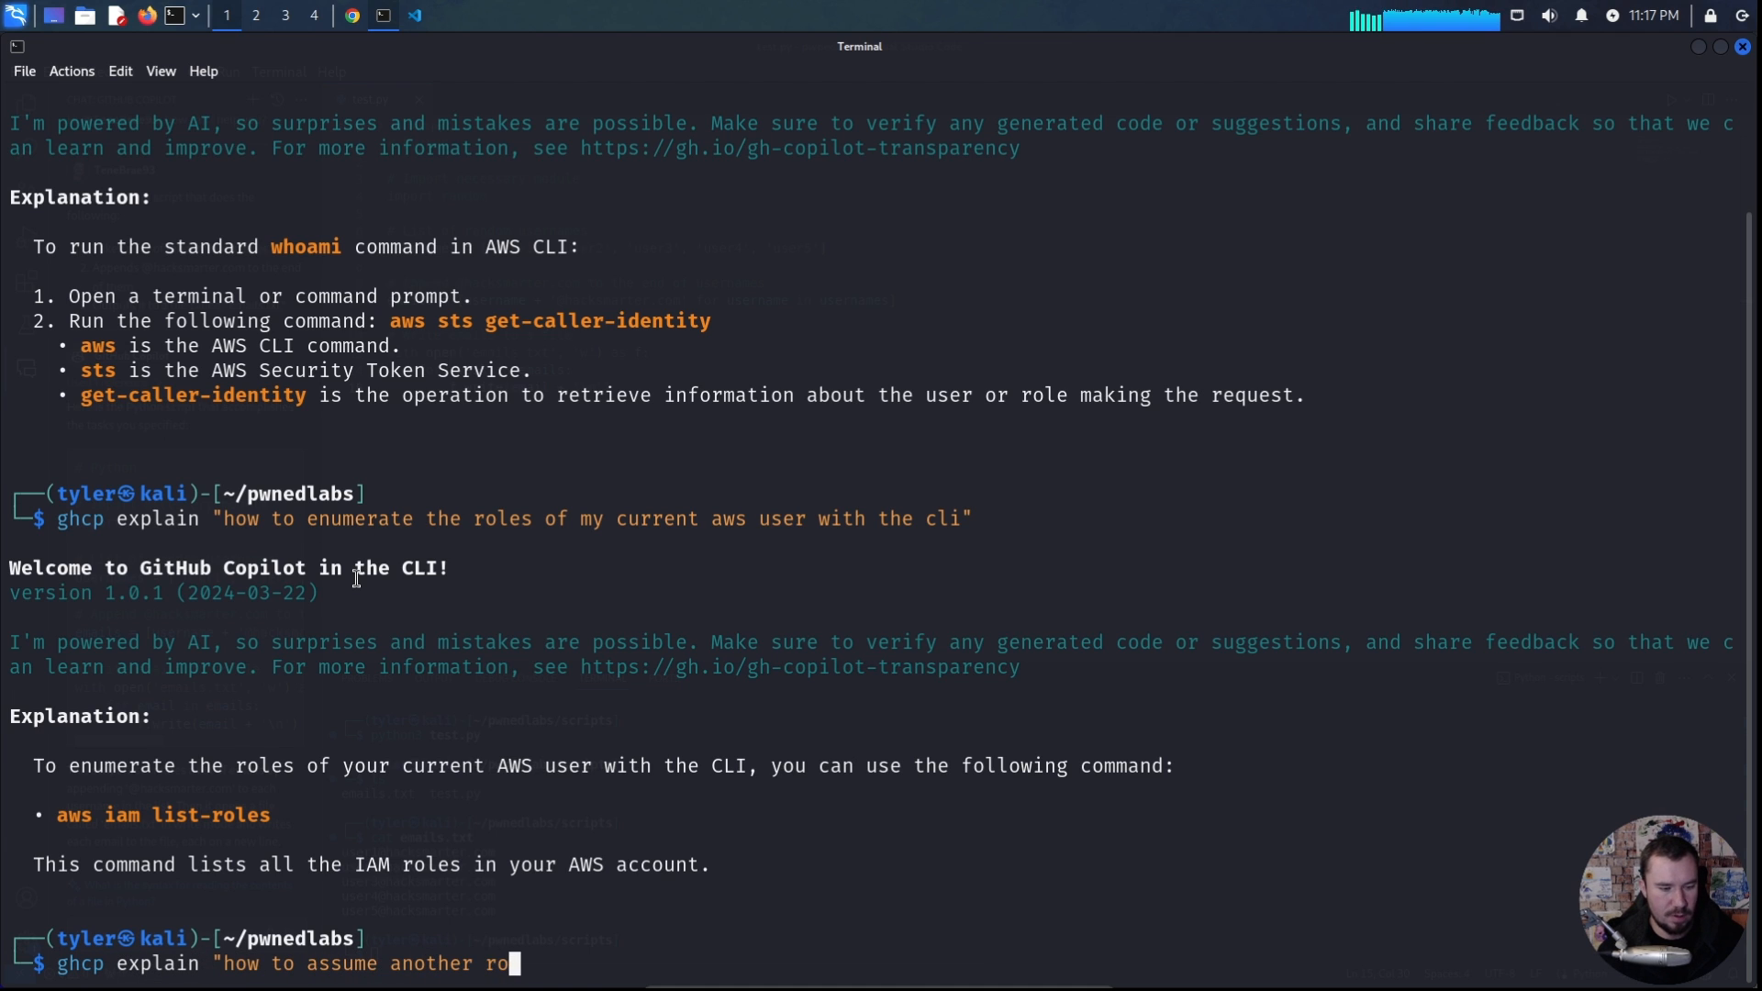
{"action": "type", "text": "le from my iam user with"}
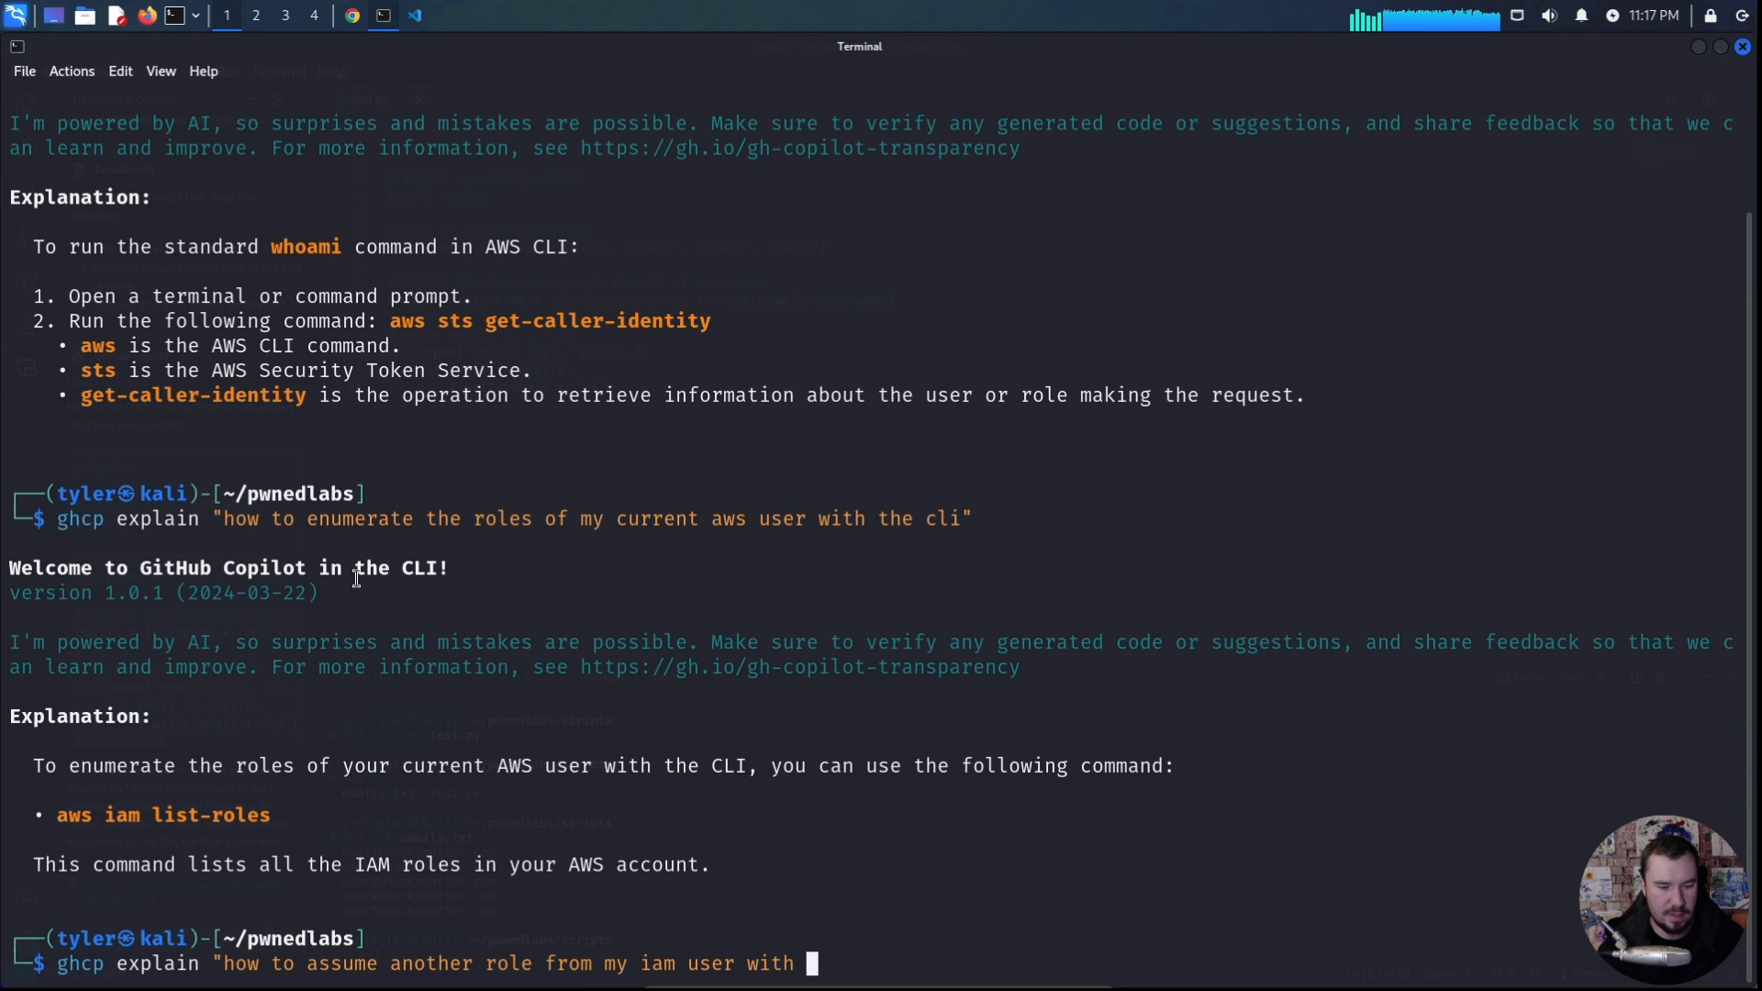
{"action": "key", "text": "Return"}
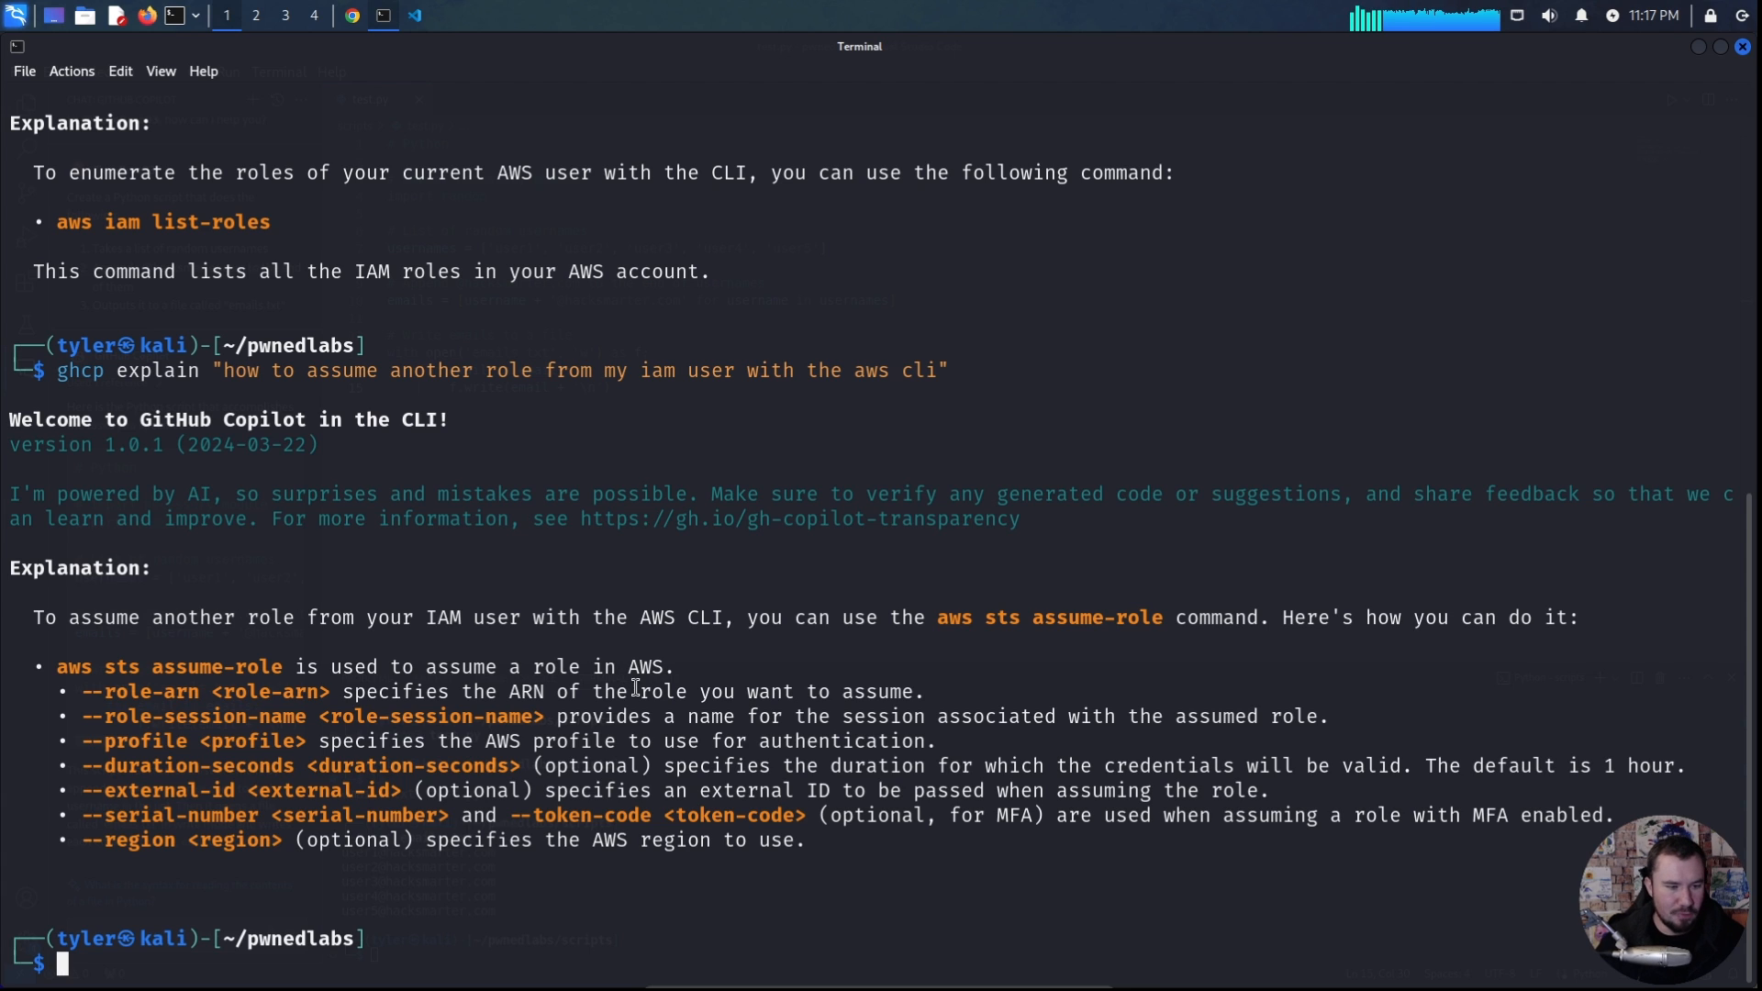
{"action": "mouse_move", "coordinate": [750, 694]}
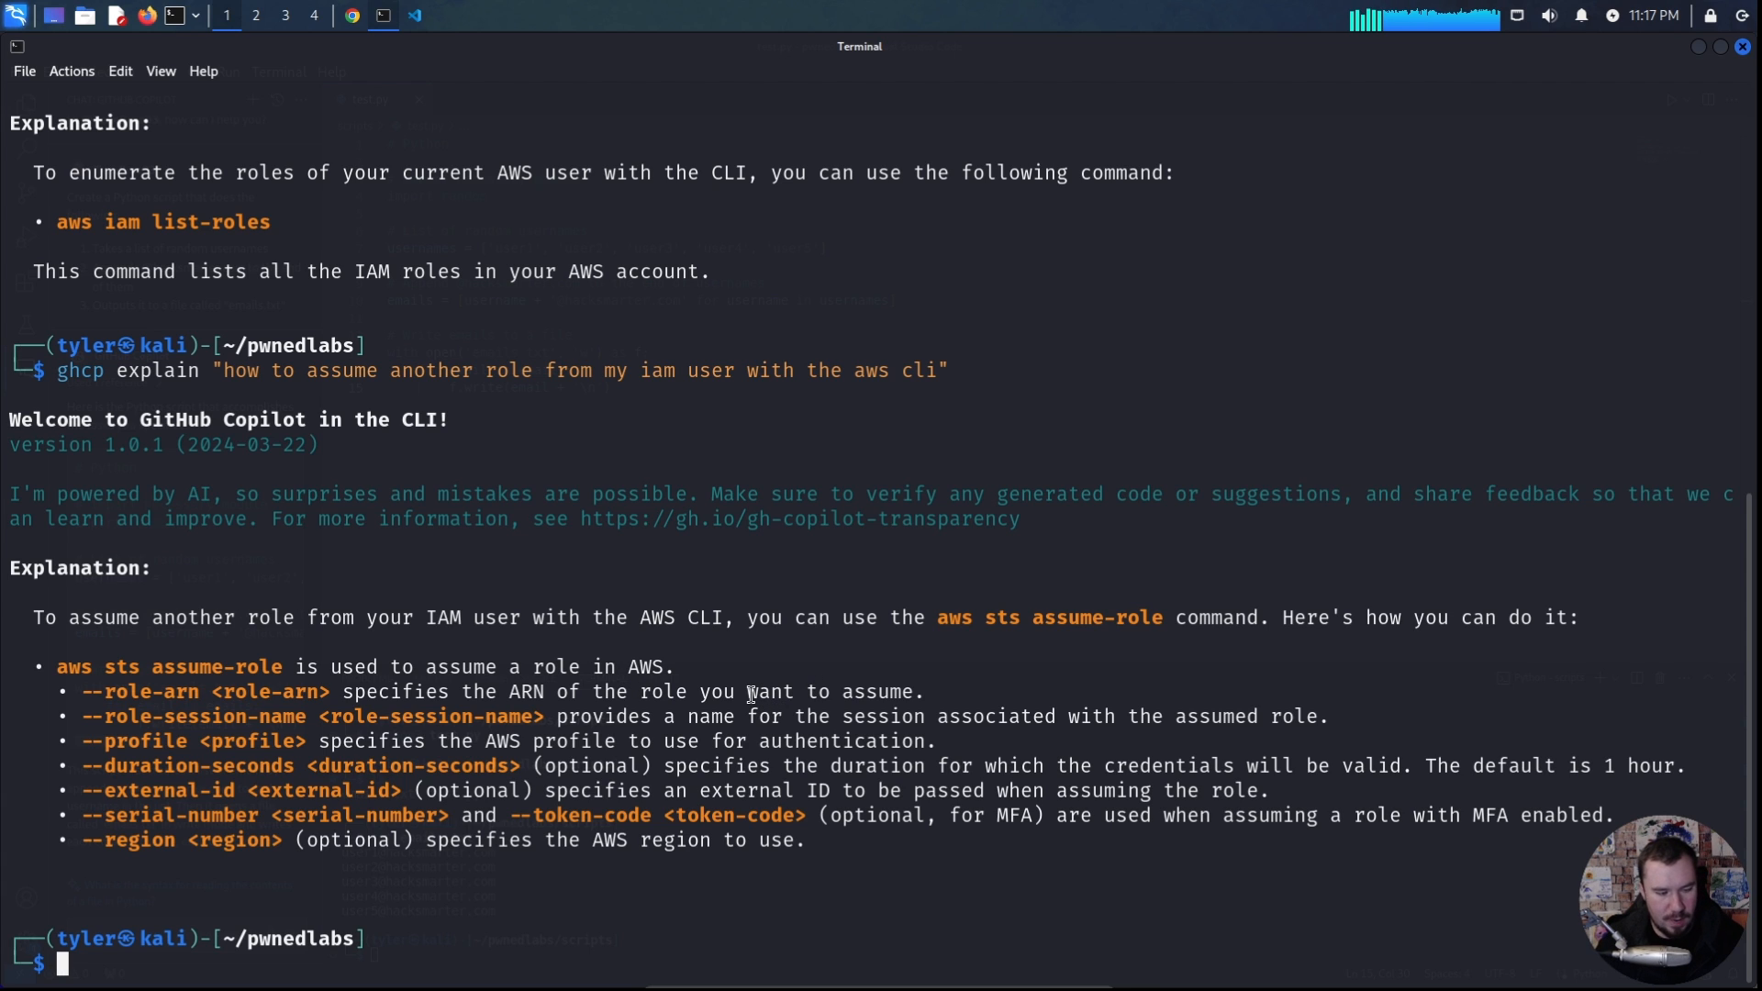